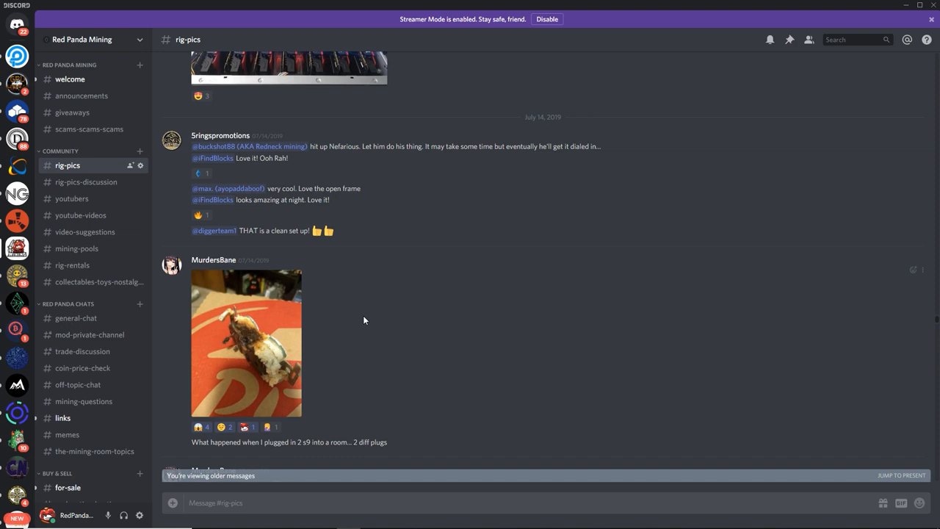
scroll(down, 3)
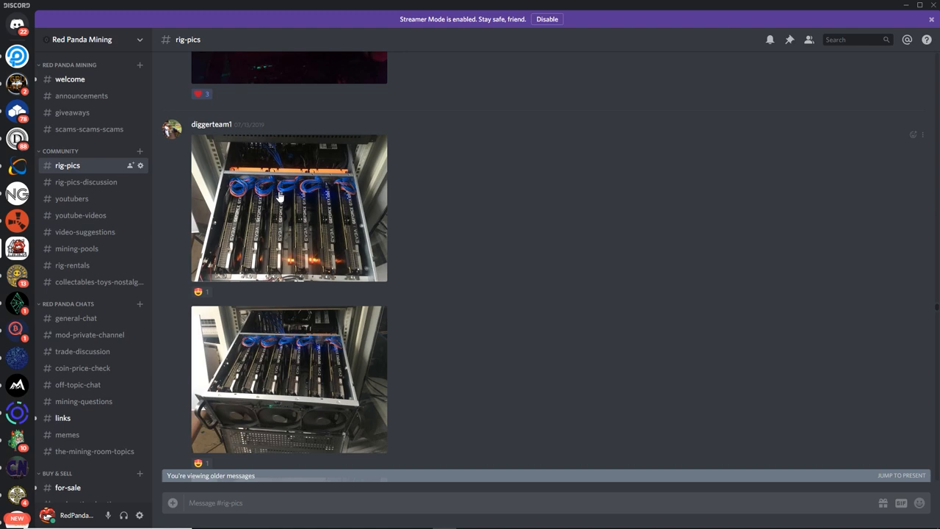
scroll(down, 3)
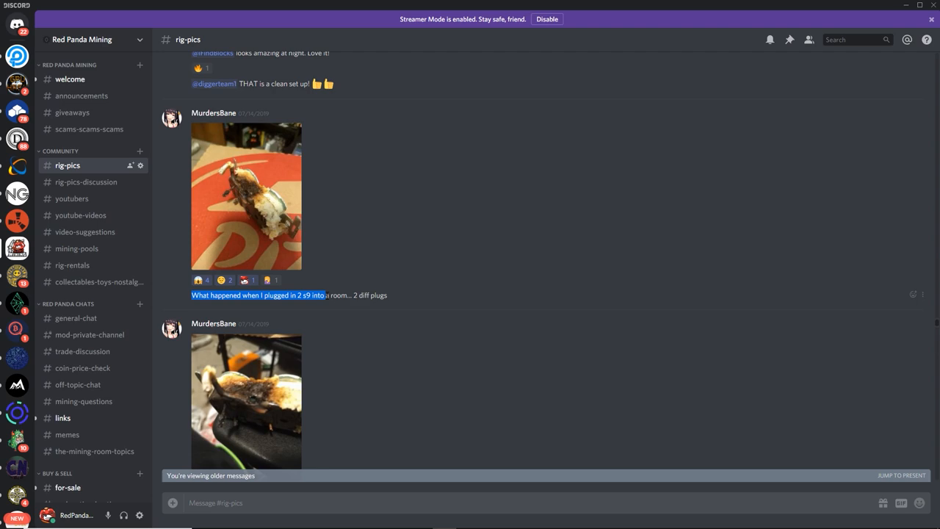
click(247, 197)
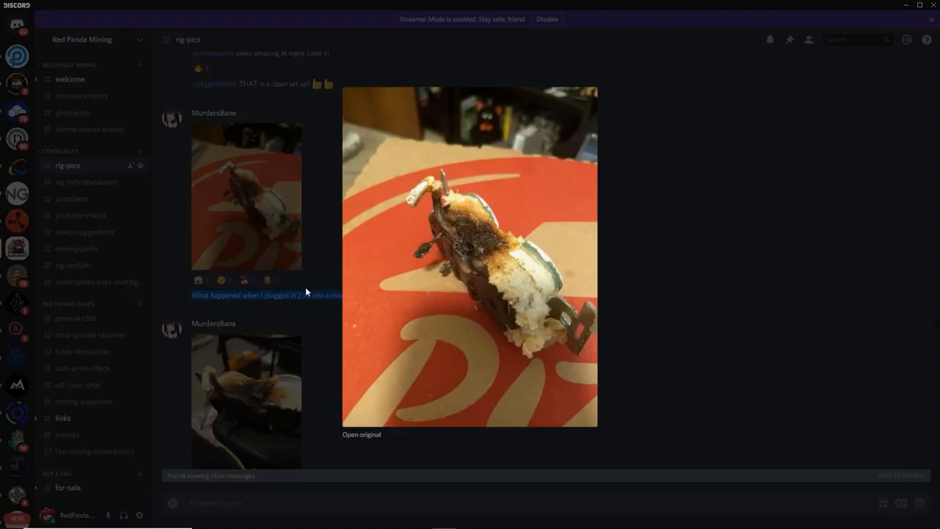
mouse_move(361, 435)
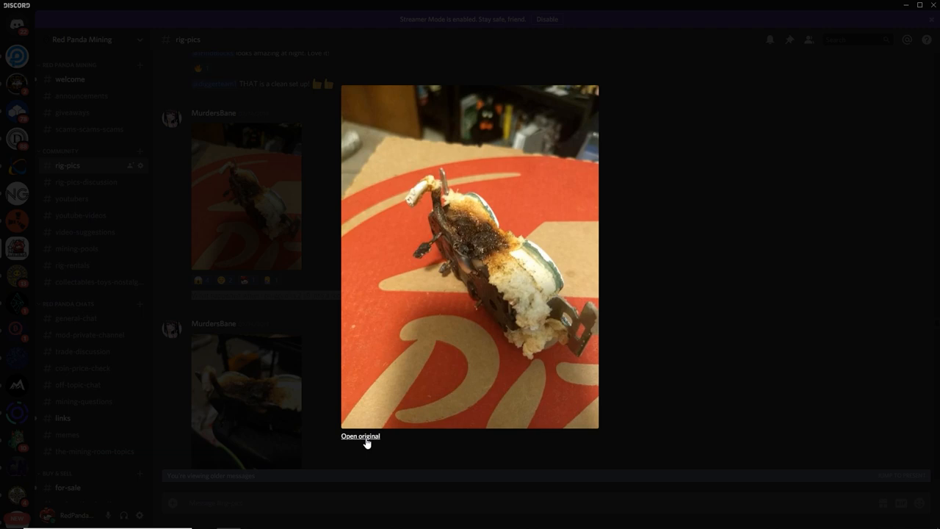
- Open the charred plug photo's original full size in a Chrome tab
click(359, 435)
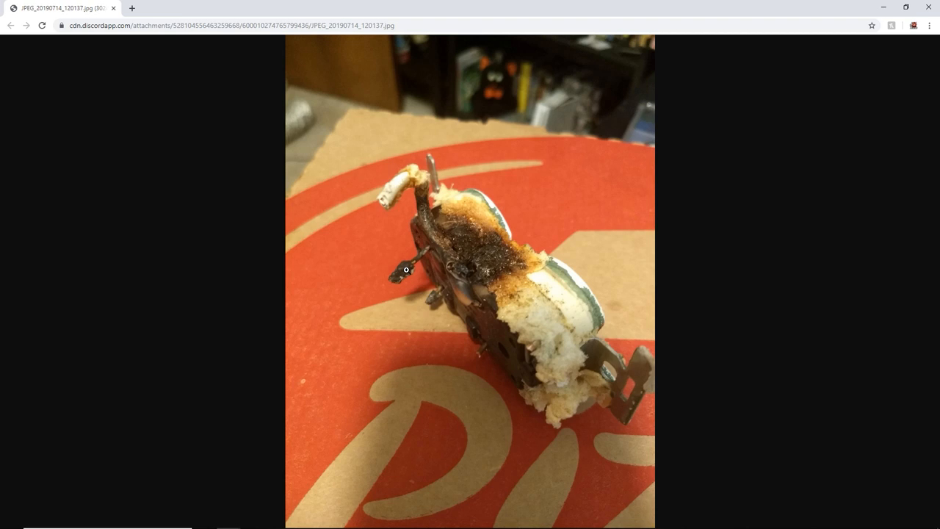
mouse_move(441, 284)
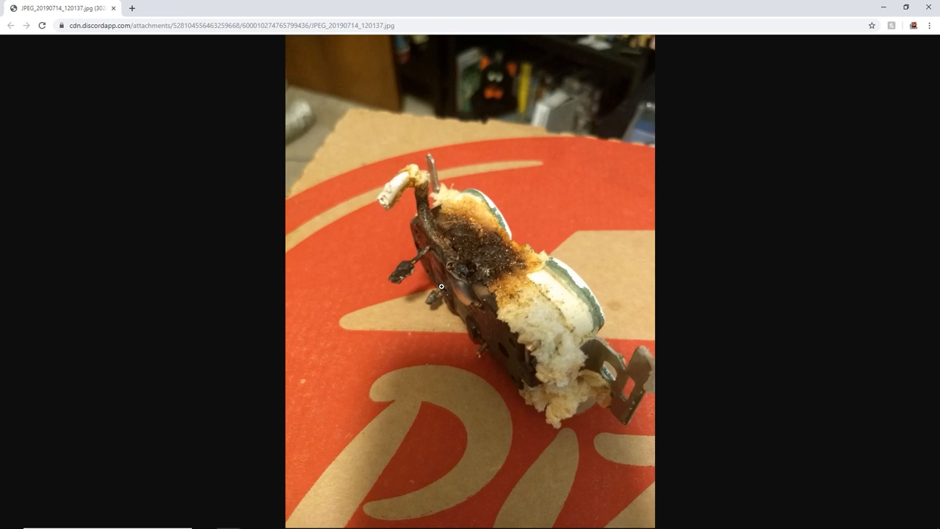
mouse_move(447, 323)
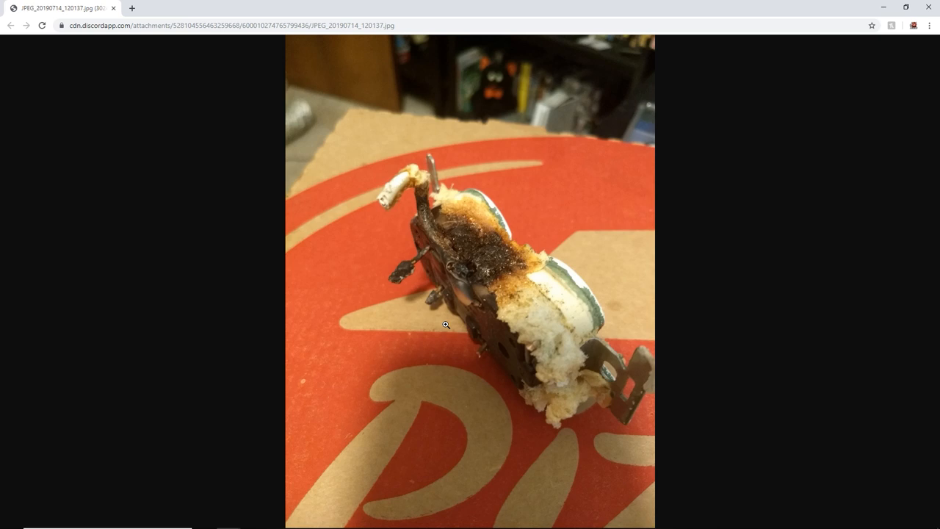
mouse_move(437, 320)
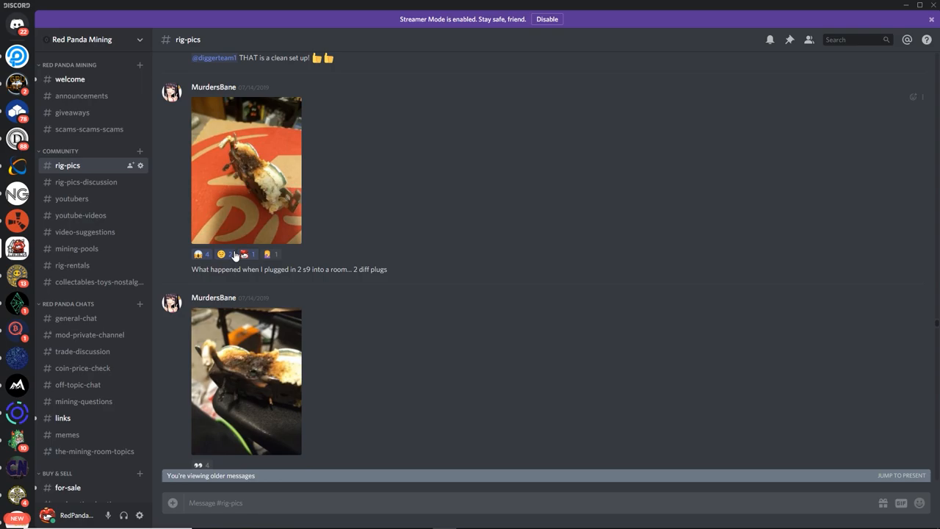
click(246, 381)
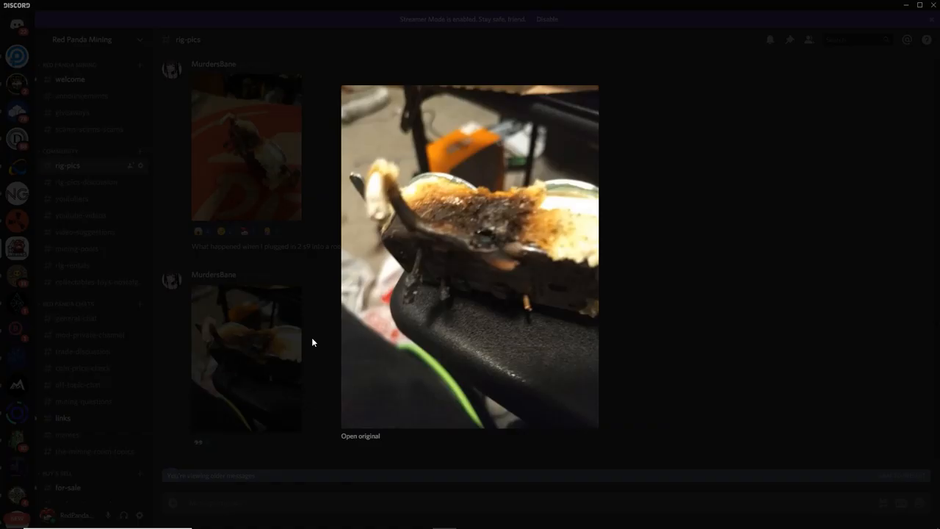
mouse_move(464, 214)
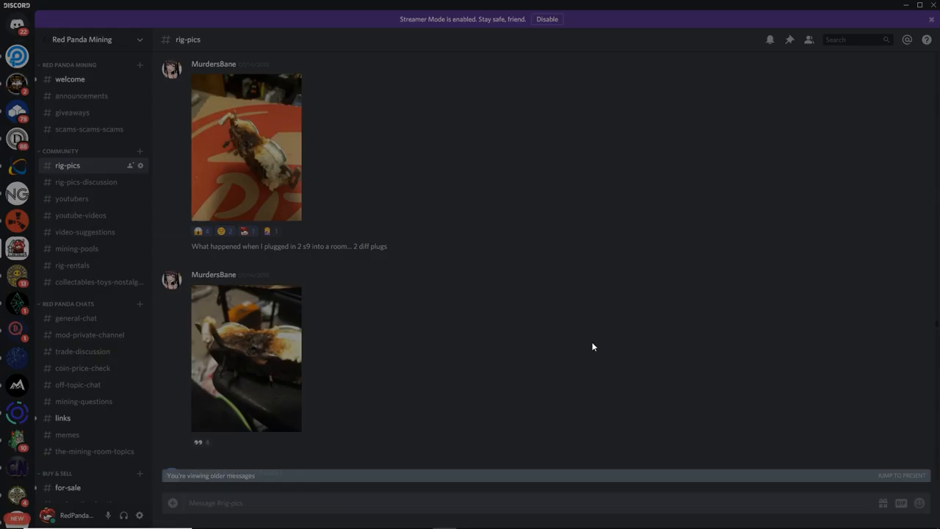
click(247, 358)
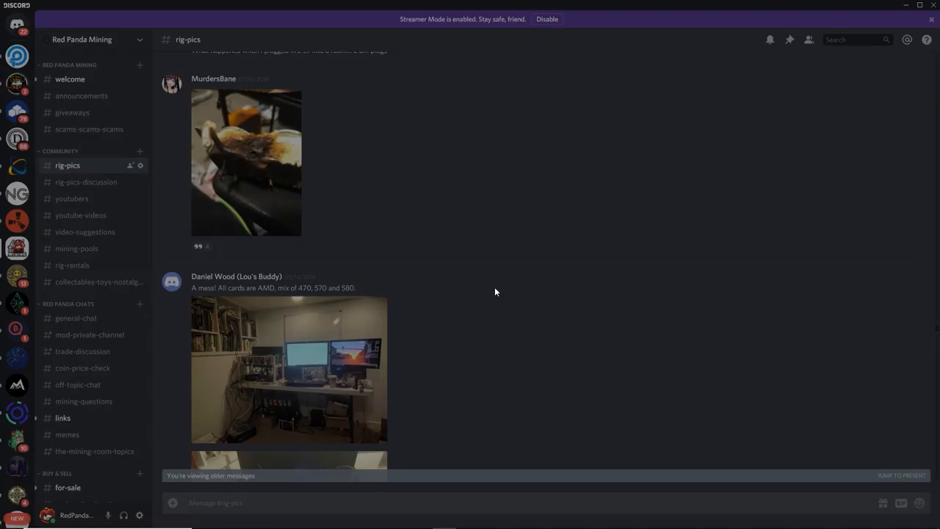
scroll(down, 3)
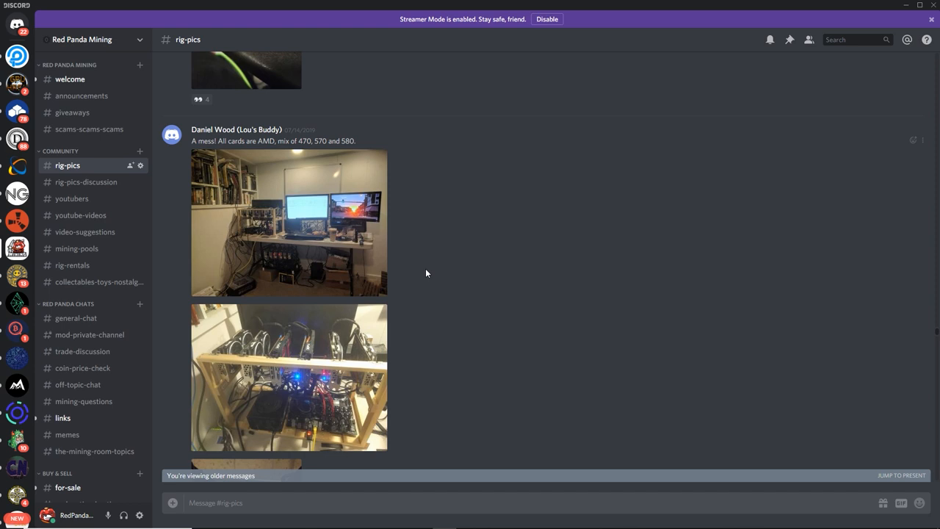
click(288, 222)
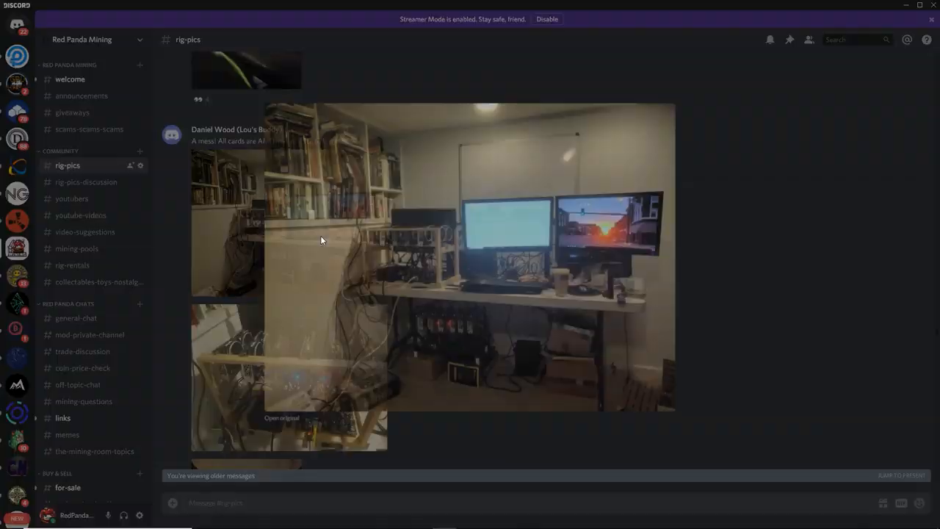
click(282, 417)
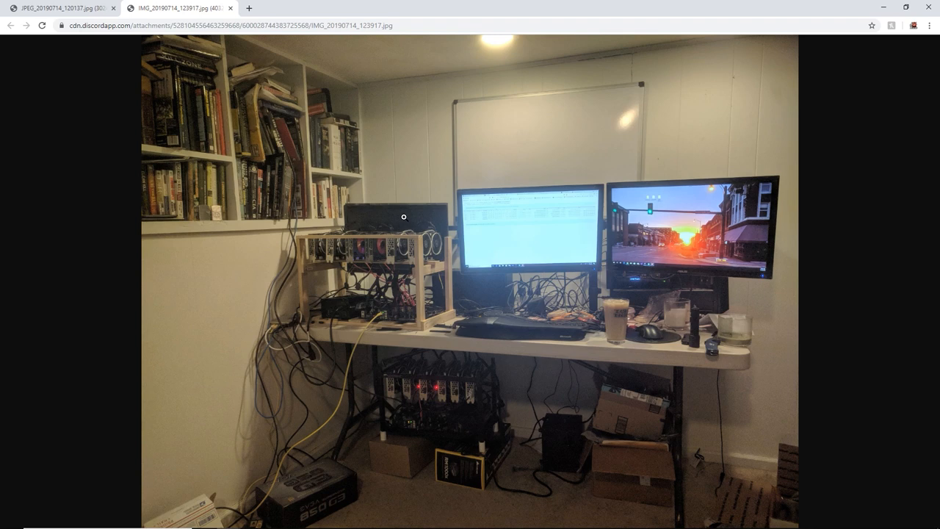
mouse_move(382, 408)
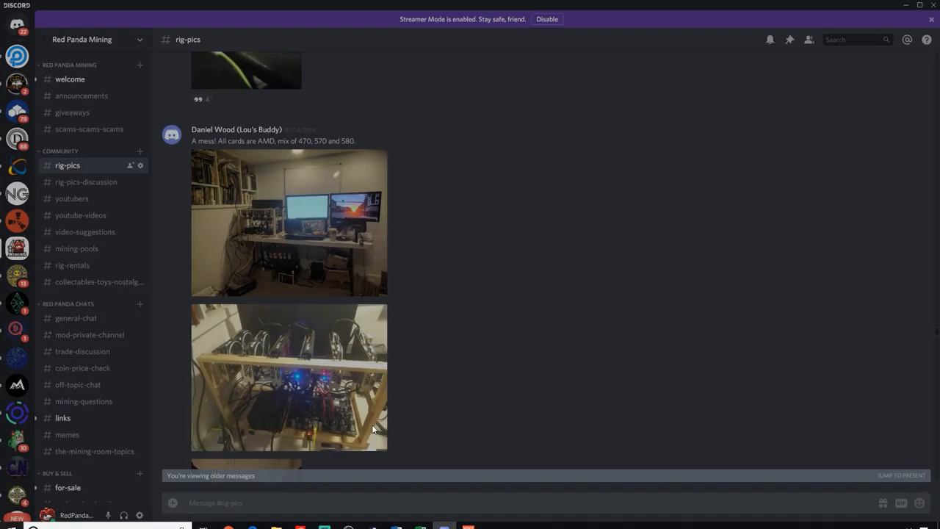
mouse_move(228, 341)
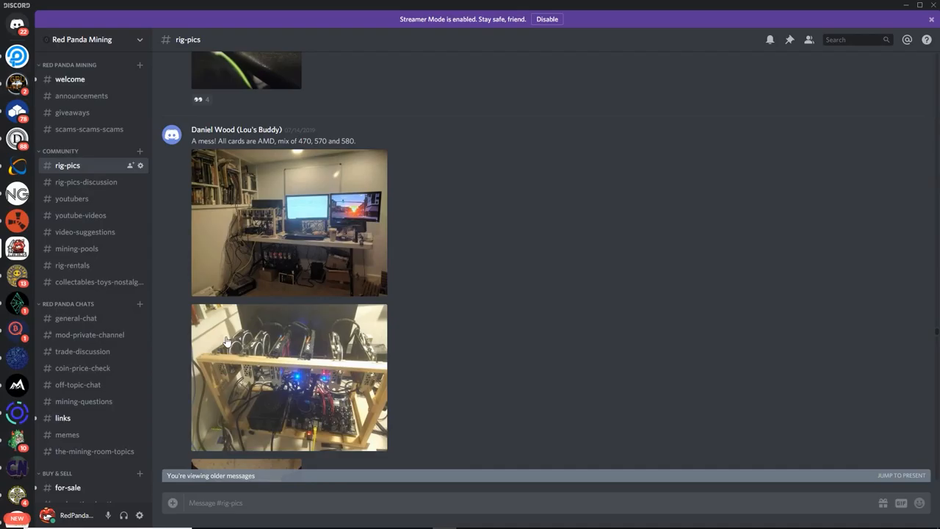
- Return to Discord and enlarge the black open-frame GPU rig and wooden-frame rig photos
click(288, 375)
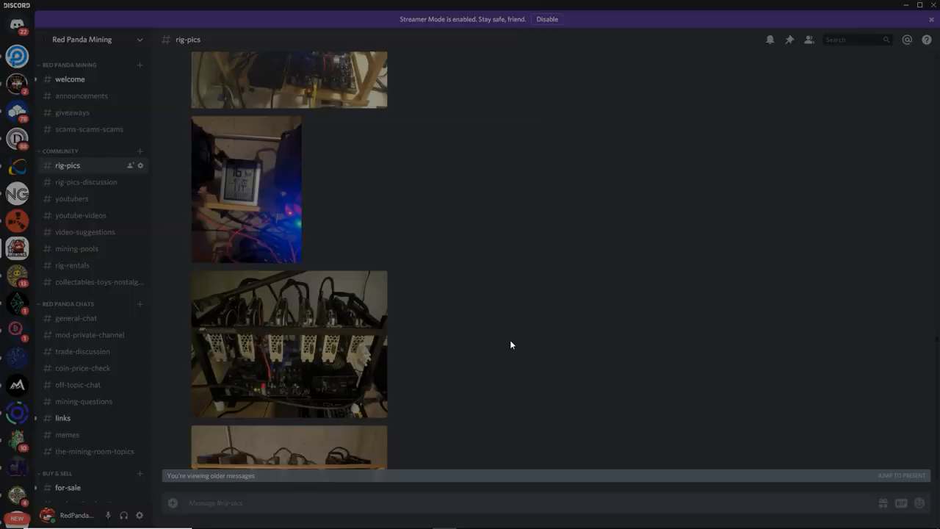
click(288, 344)
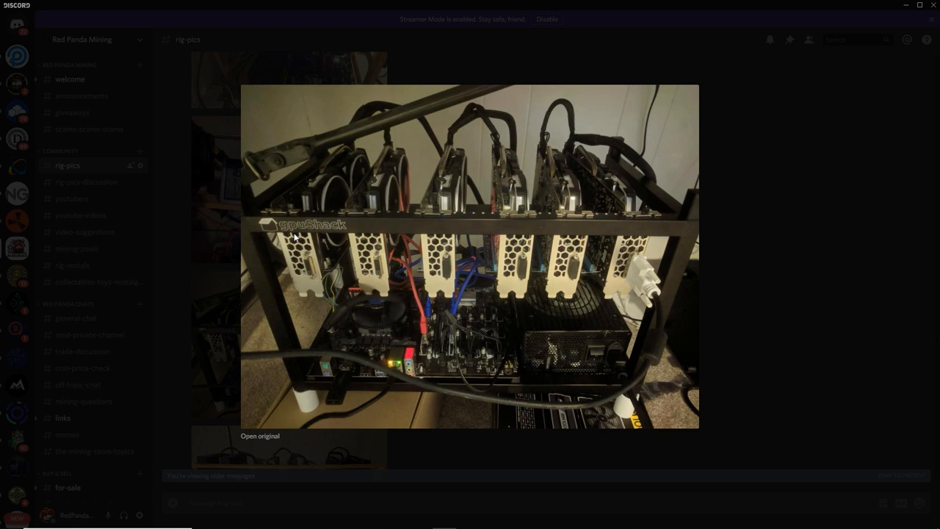
click(260, 435)
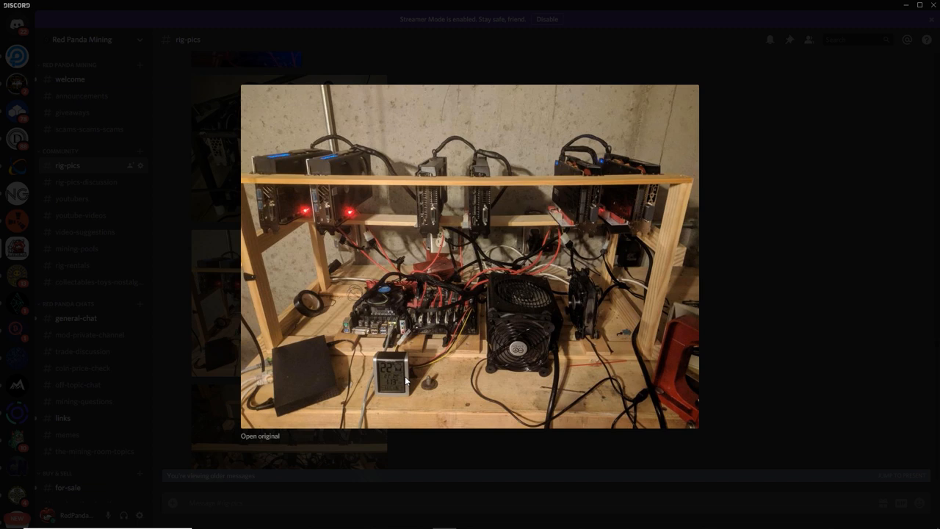
mouse_move(389, 390)
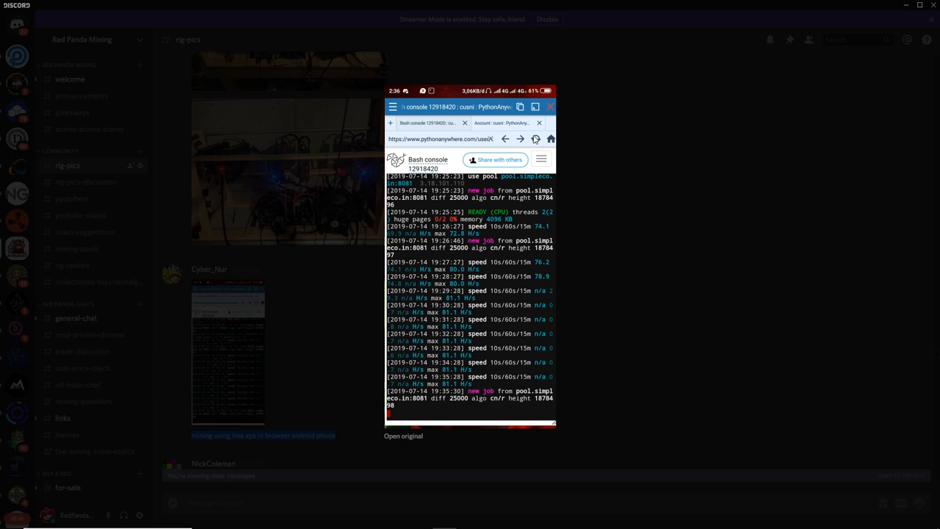
mouse_move(429, 229)
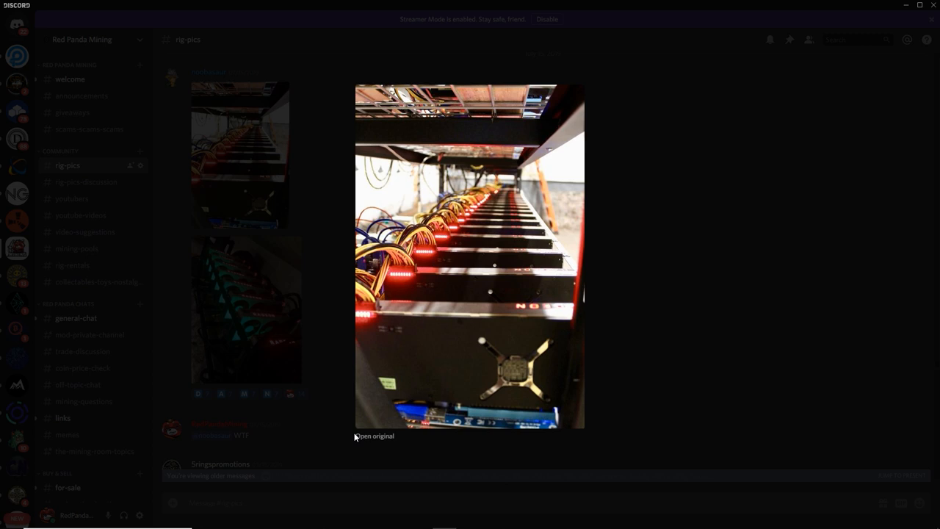
- Open the green-lit Radeon GPU row photo's original, then close the enlarged photo
click(373, 434)
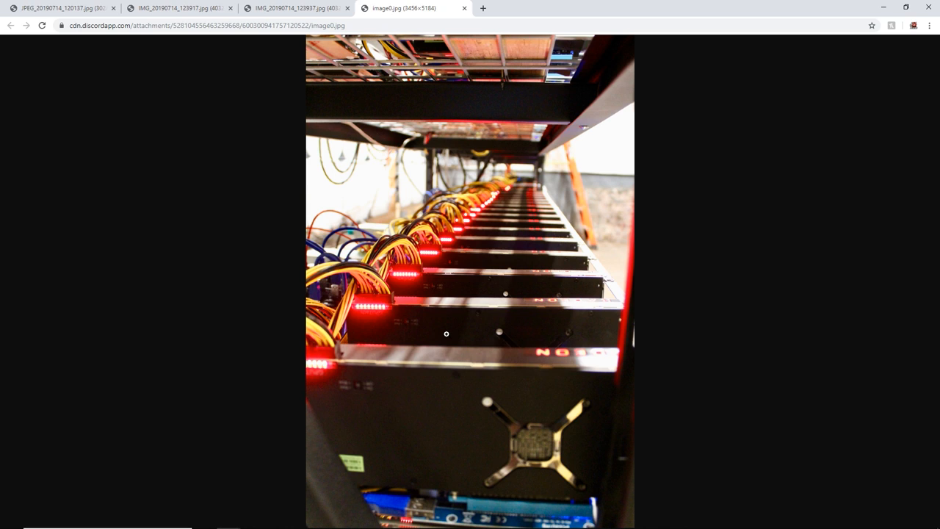
mouse_move(385, 379)
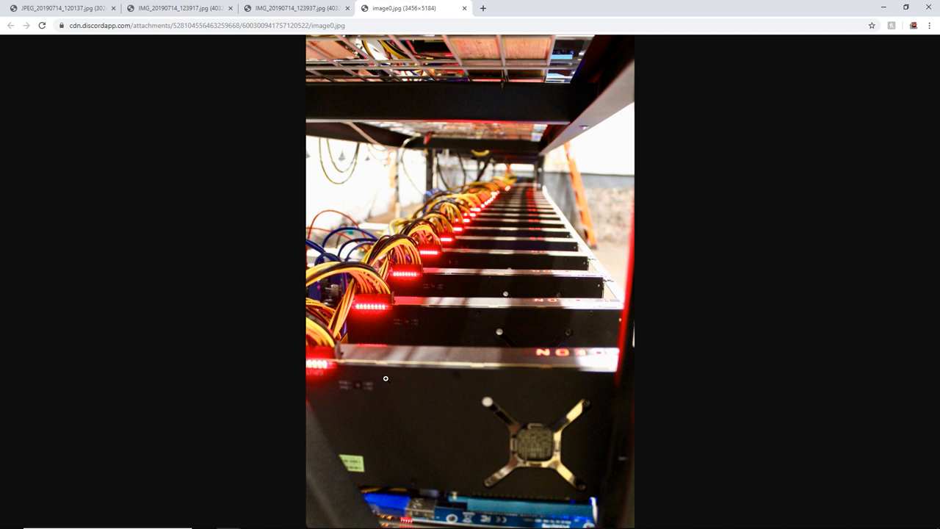
mouse_move(446, 364)
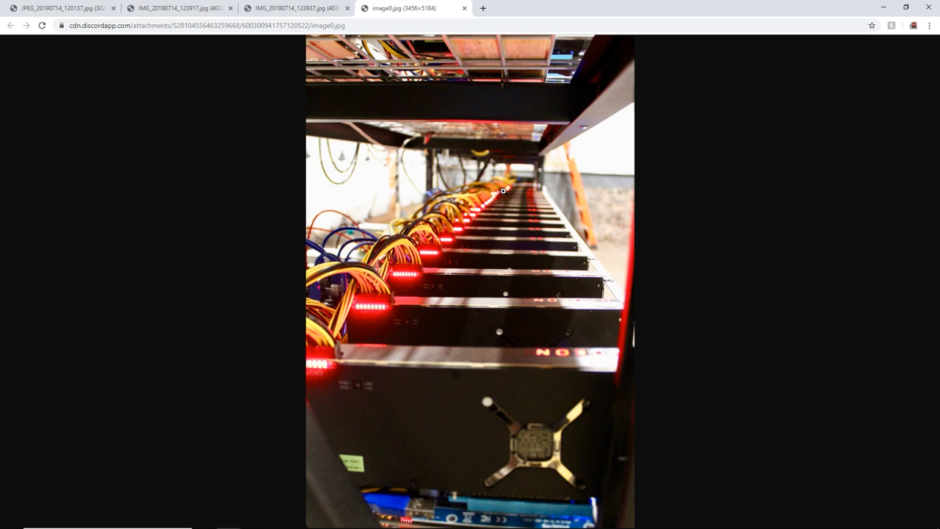
mouse_move(538, 219)
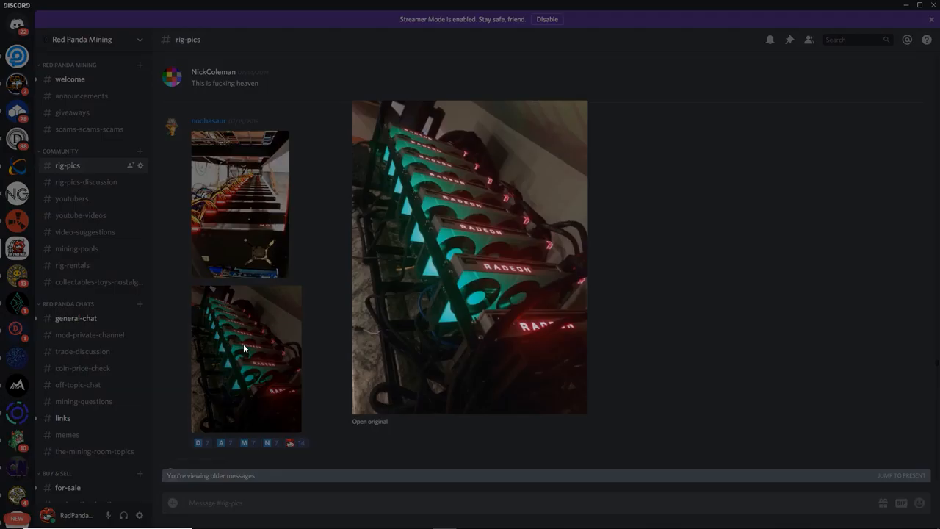
click(370, 420)
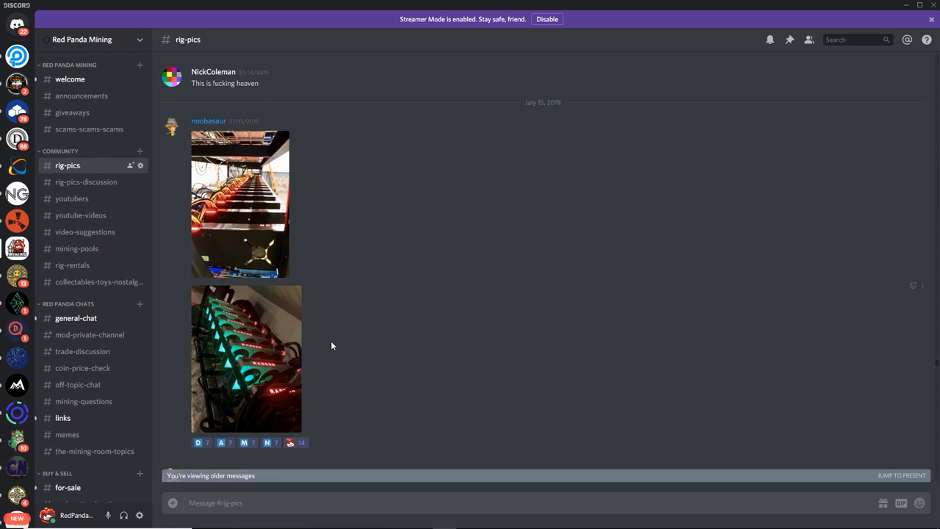
- Scroll to the whole-house cooling post and open its linked YouTube cooling video
scroll(down, 3)
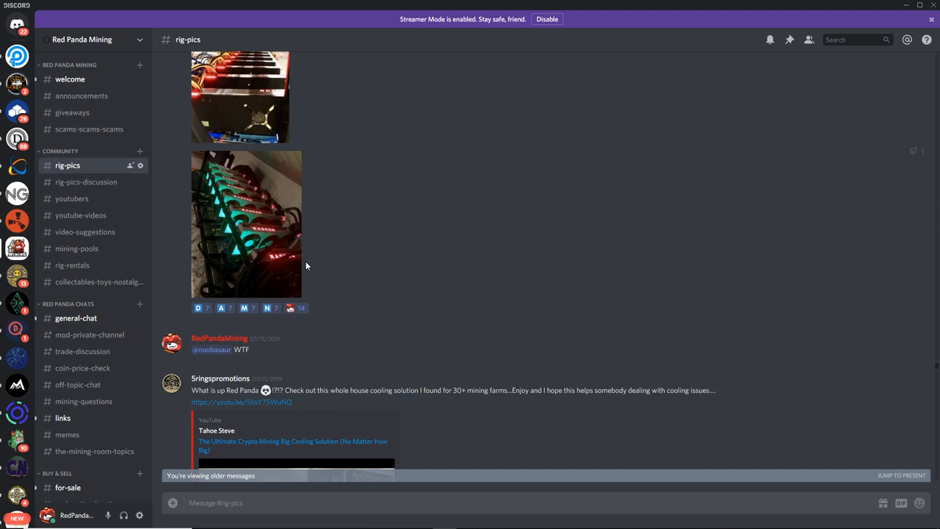
scroll(down, 3)
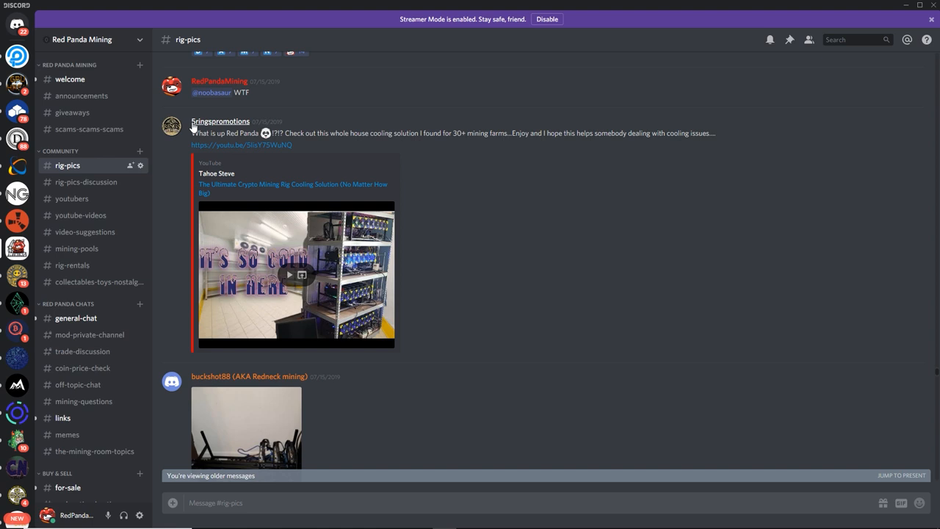
drag(288, 132, 464, 132)
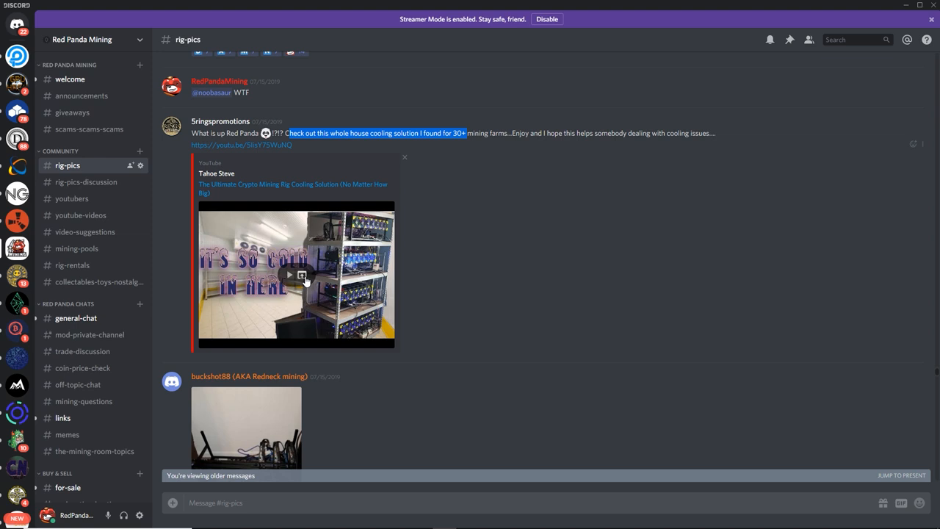
click(288, 275)
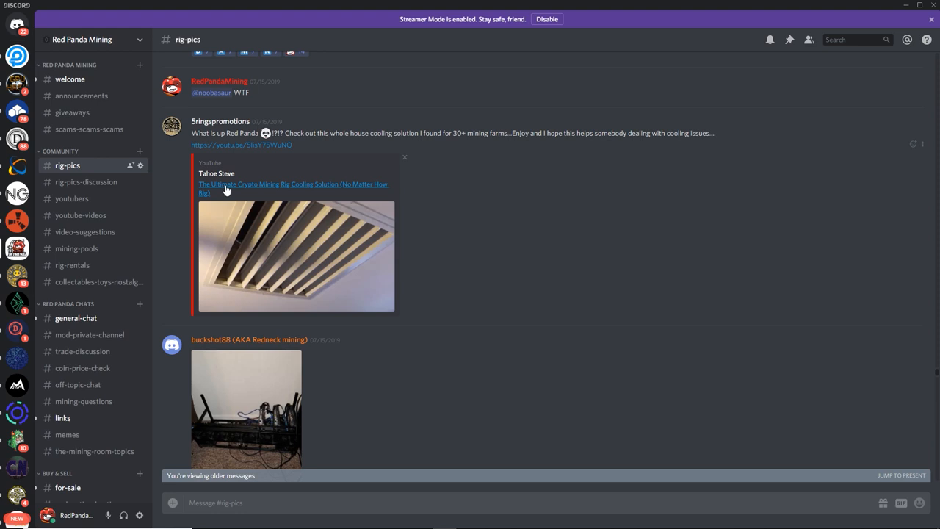
click(247, 408)
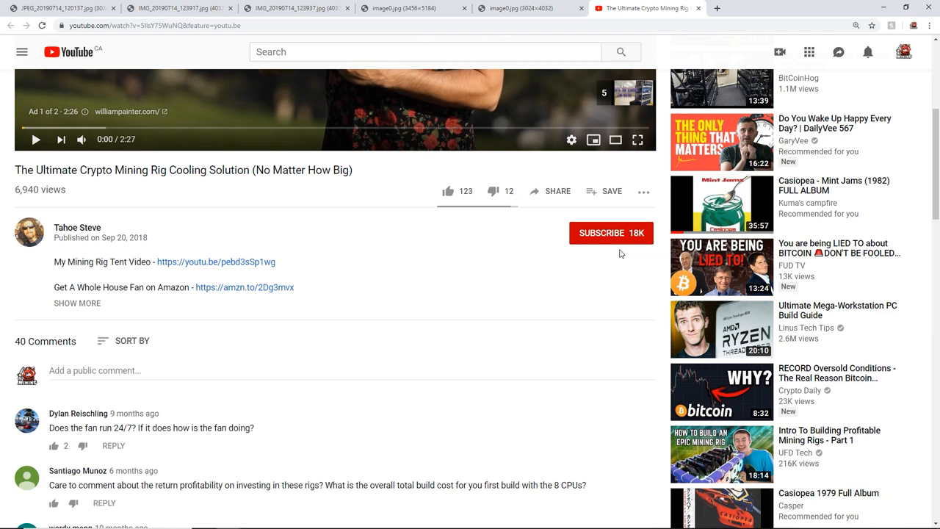
- Switch between the cooling video tab and Discord, ending on the #rig-pics channel
click(444, 520)
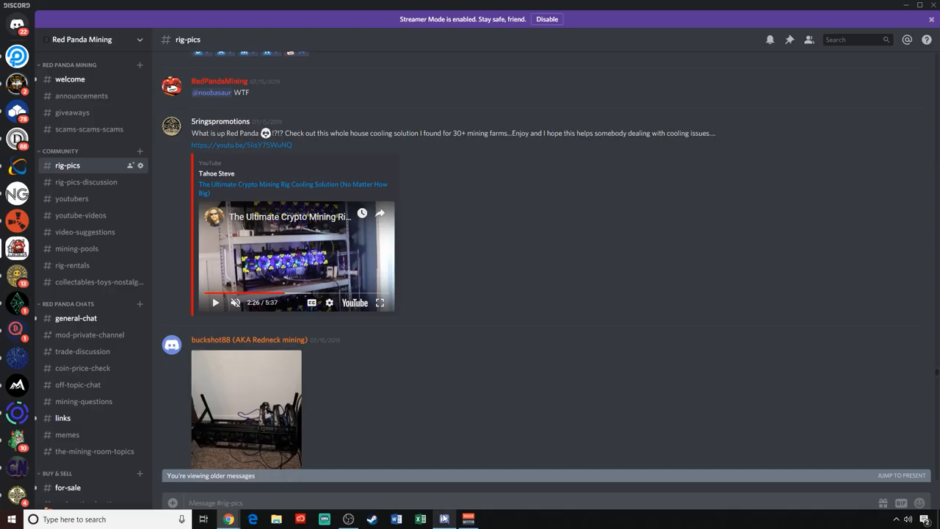
click(247, 408)
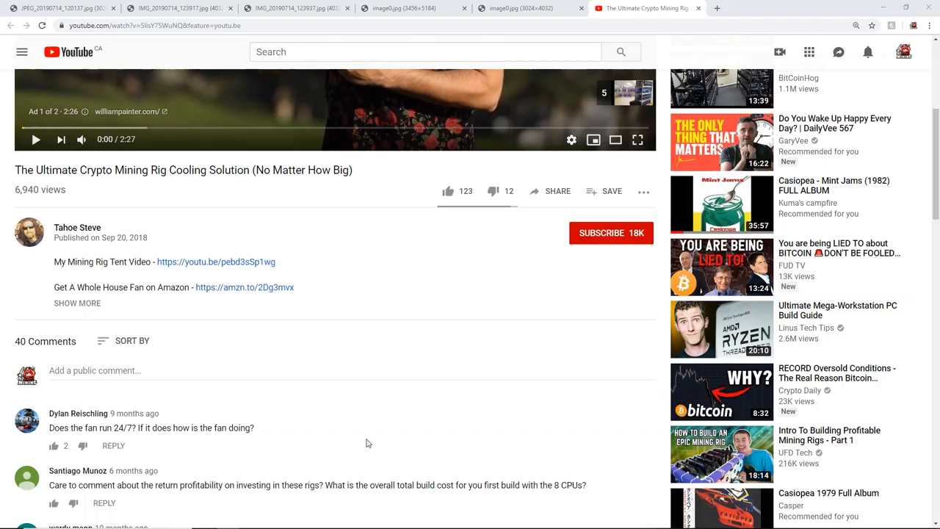
click(443, 519)
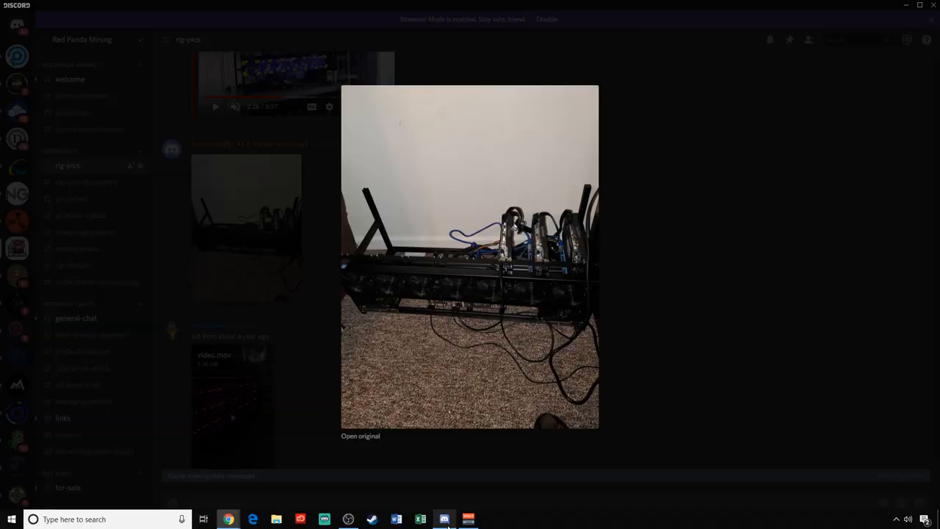
- Close the enlarged photo of the small carpet rig
click(335, 243)
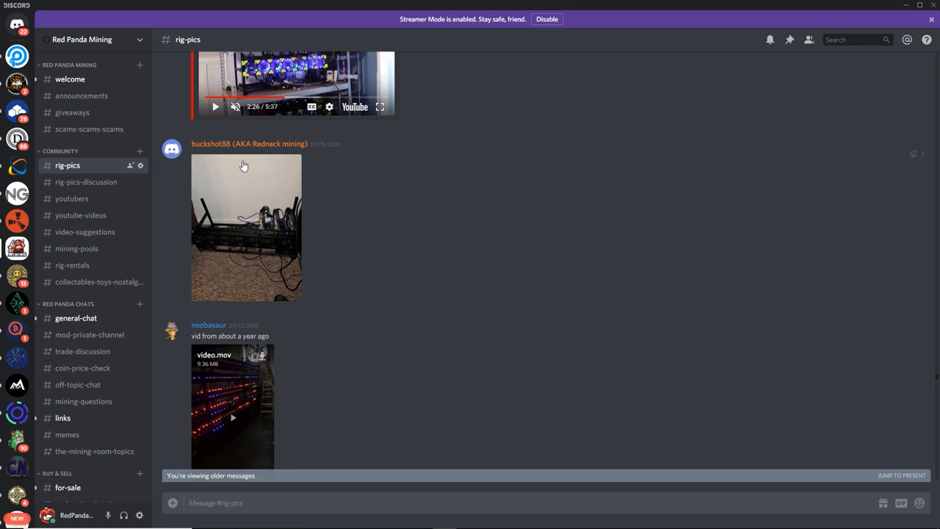
- Play the glowing rig video.mov to its end and scroll to the moderator's on-topic note
scroll(down, 3)
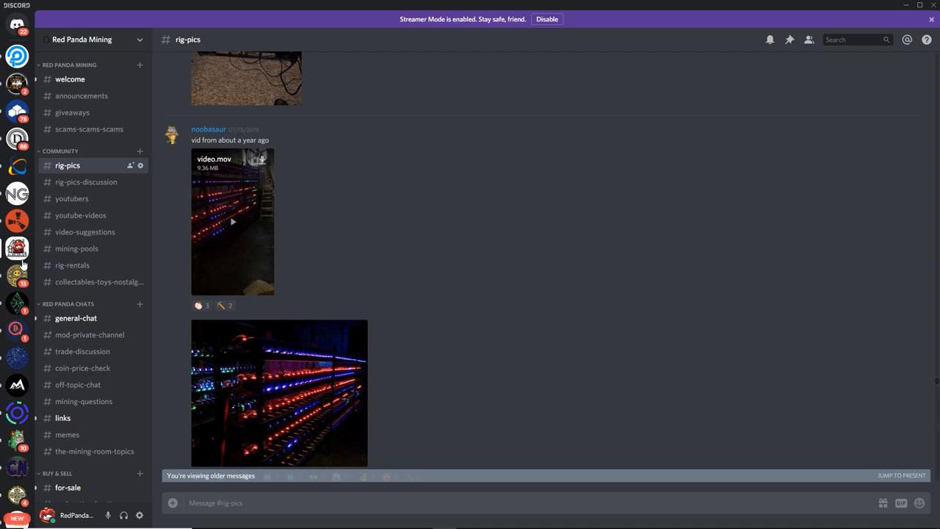
click(232, 221)
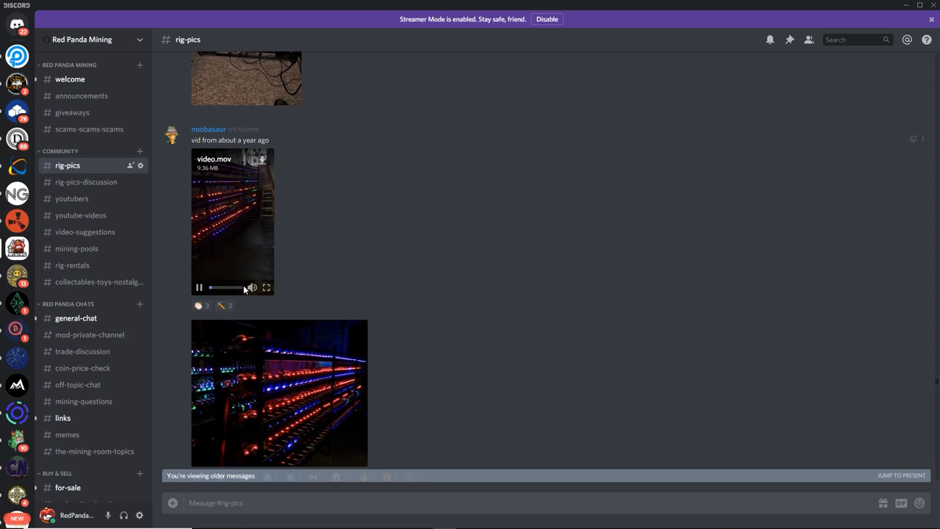
click(267, 287)
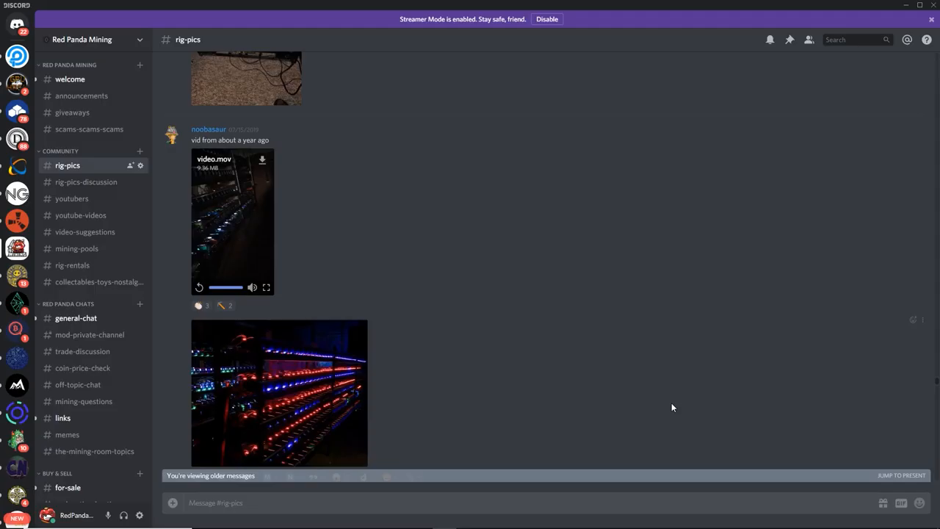
click(279, 394)
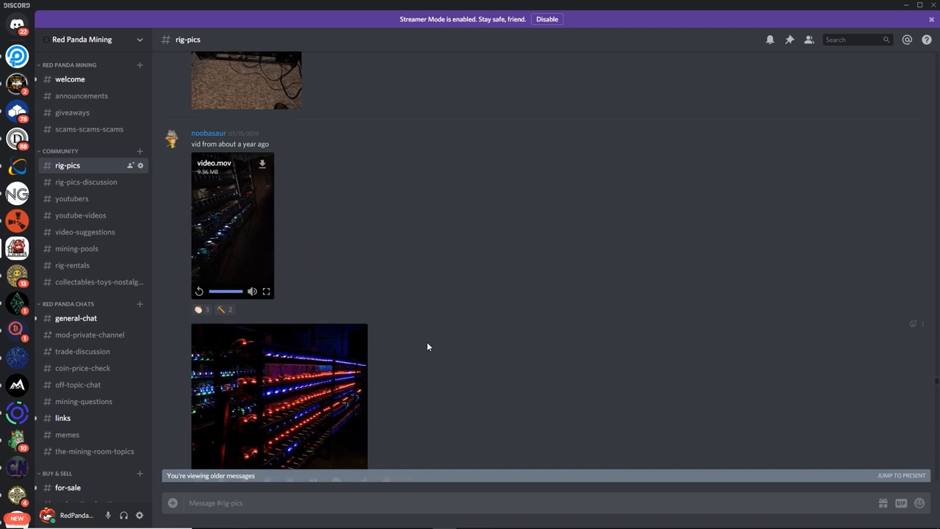
scroll(down, 3)
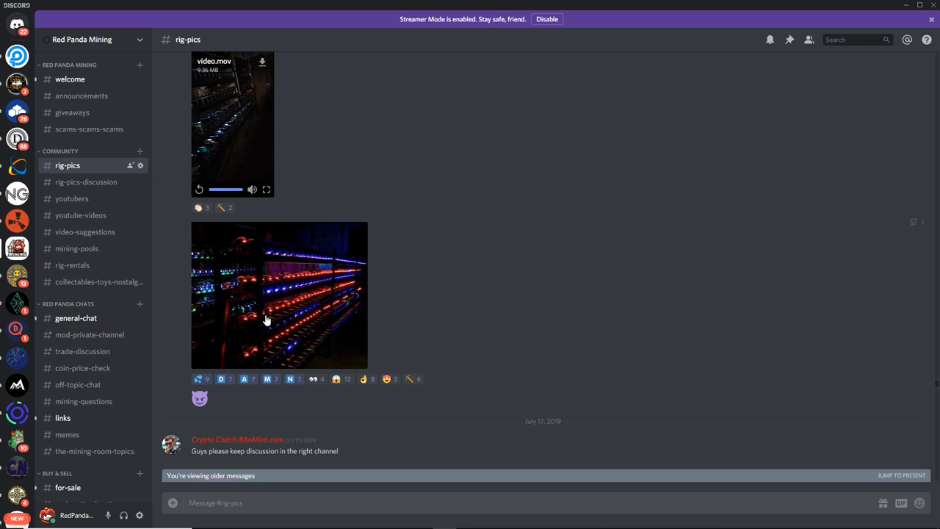
scroll(down, 3)
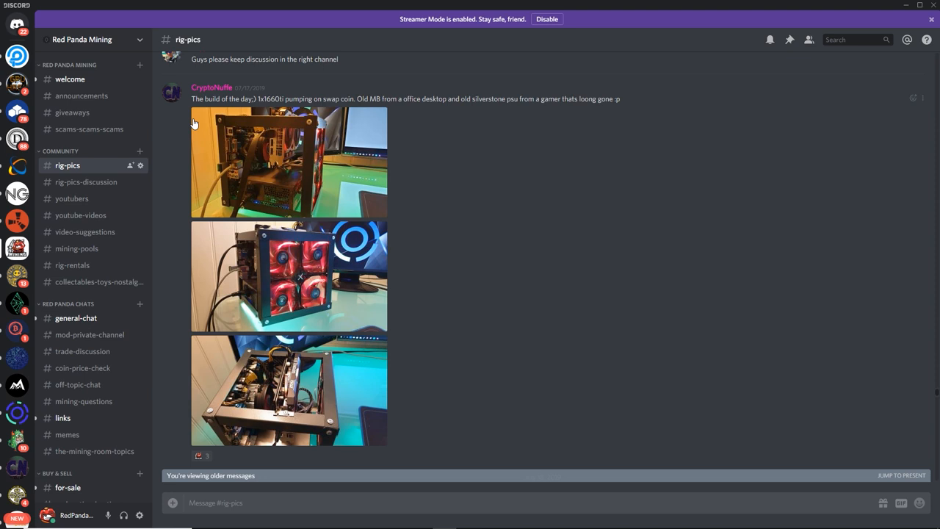
click(288, 162)
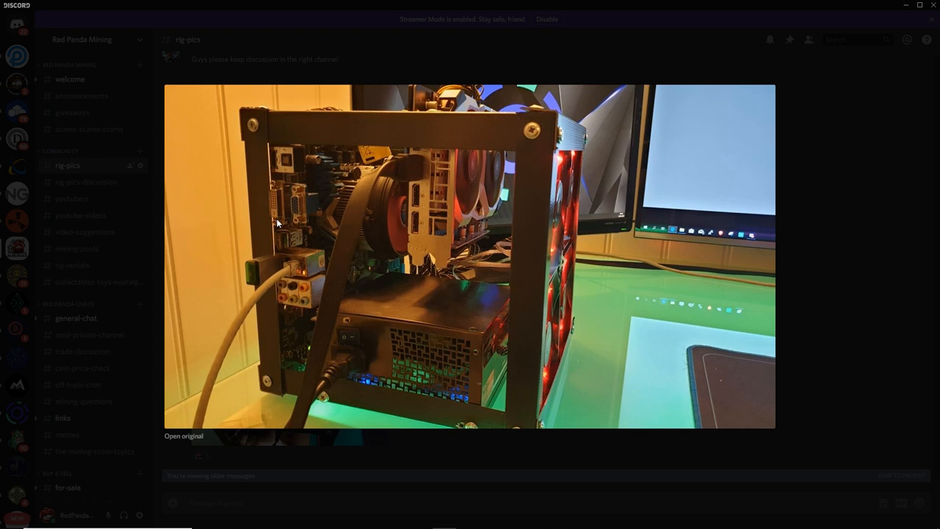
mouse_move(392, 332)
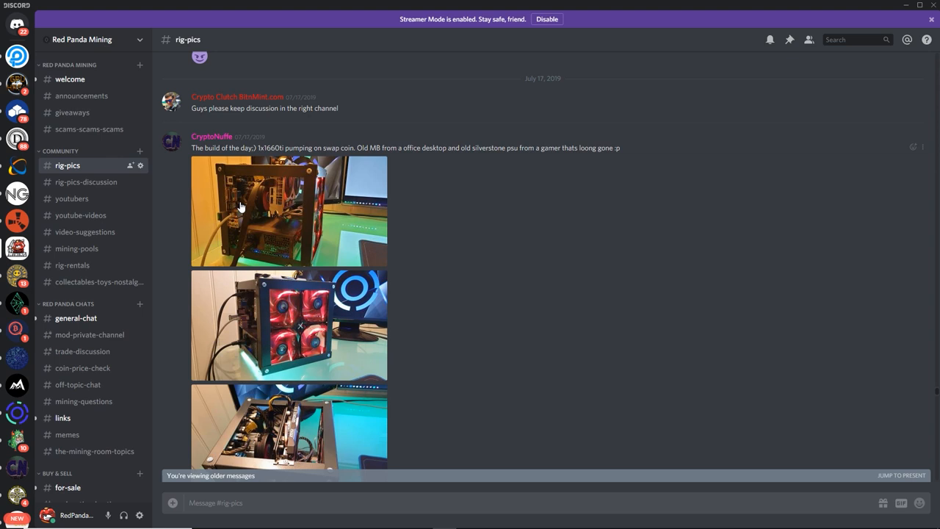
mouse_move(493, 236)
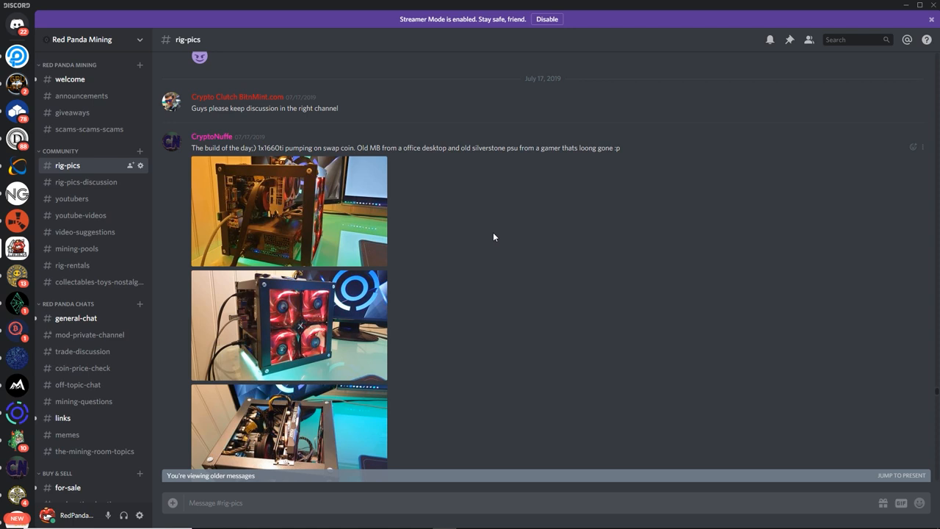
scroll(down, 3)
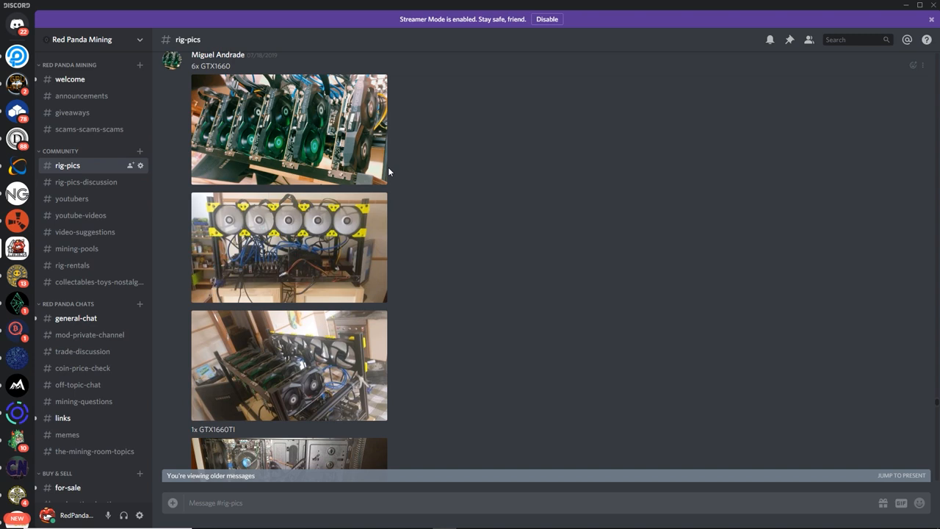
click(288, 129)
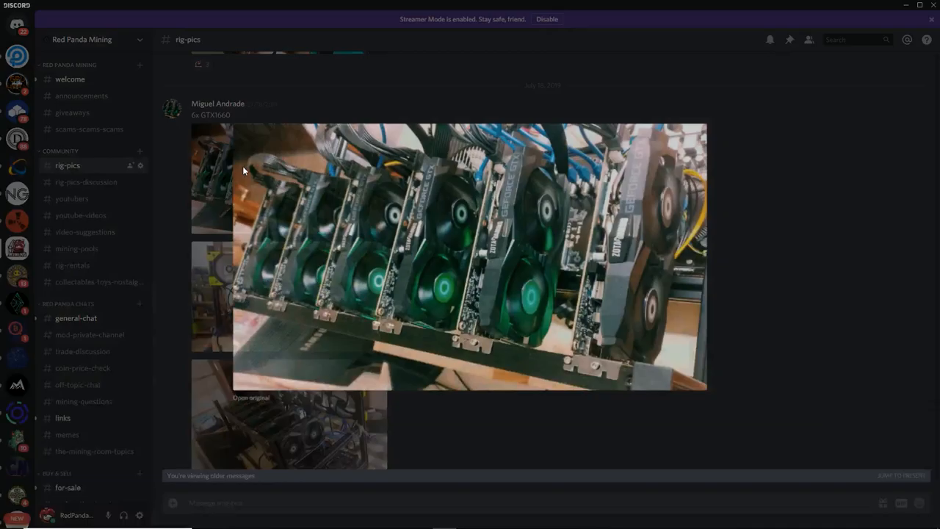
click(251, 397)
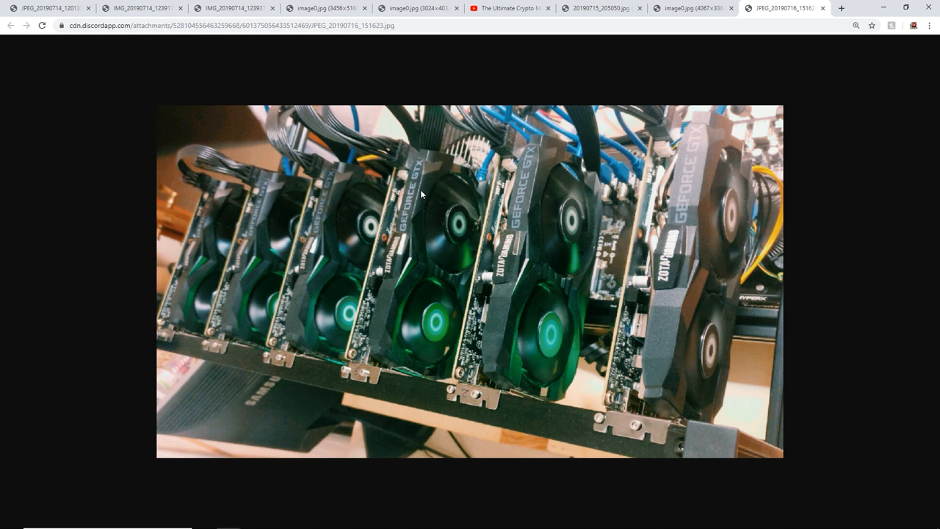
mouse_move(566, 288)
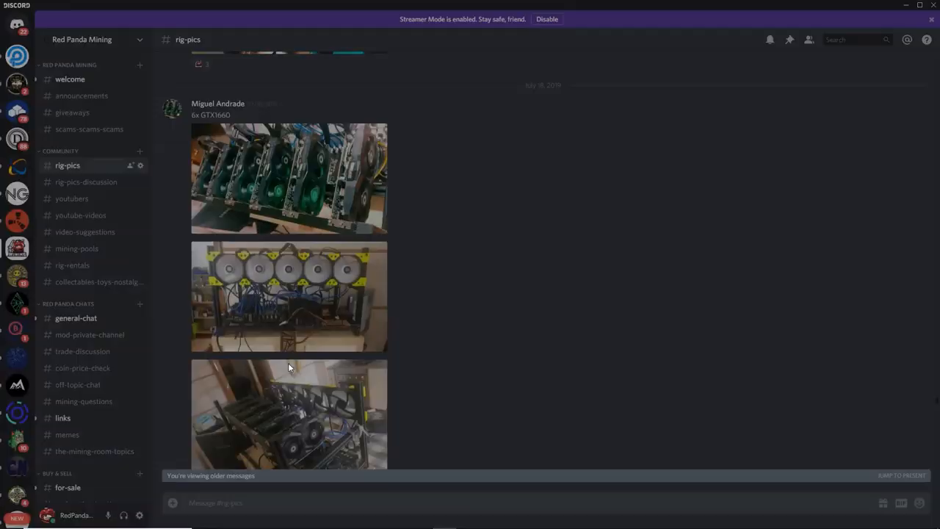
click(288, 297)
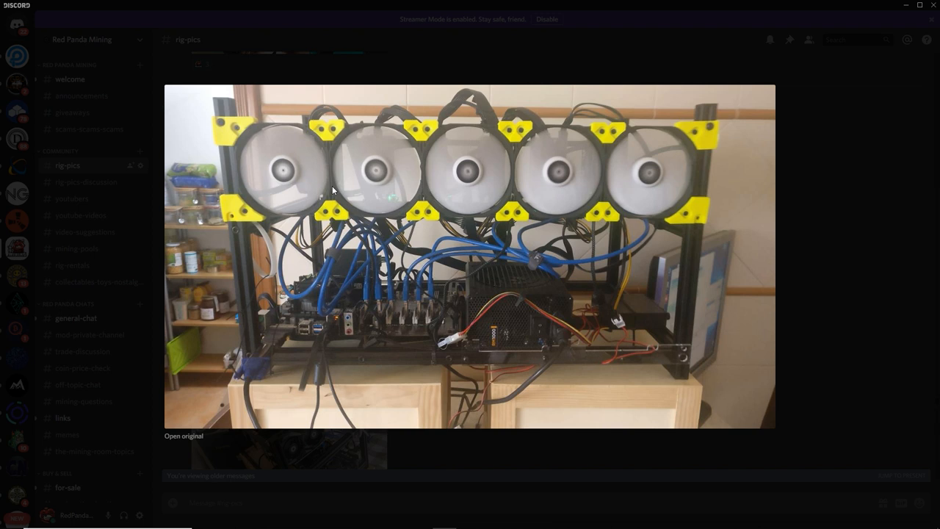
mouse_move(532, 311)
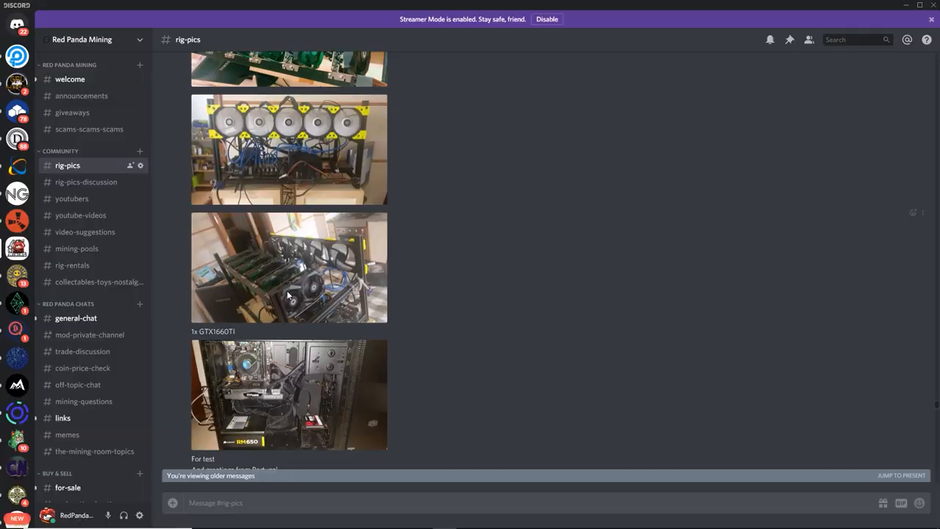
click(287, 267)
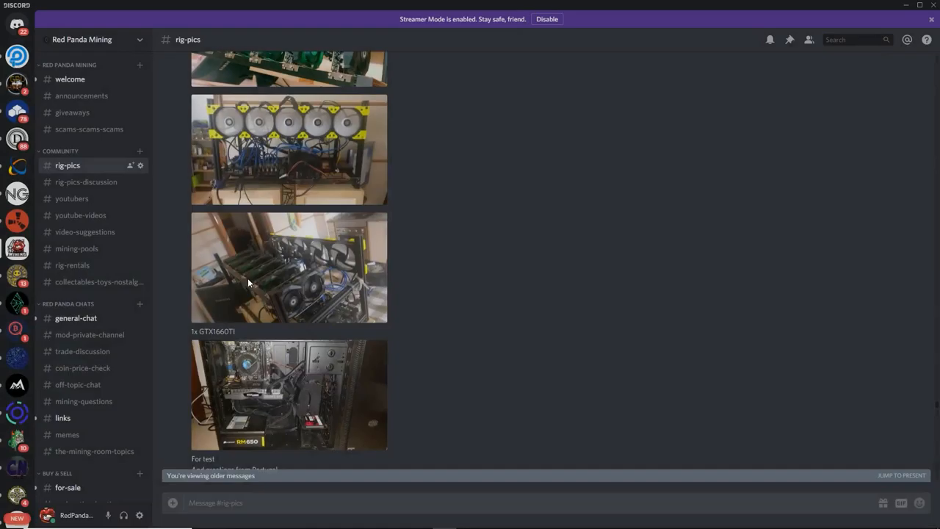
scroll(down, 3)
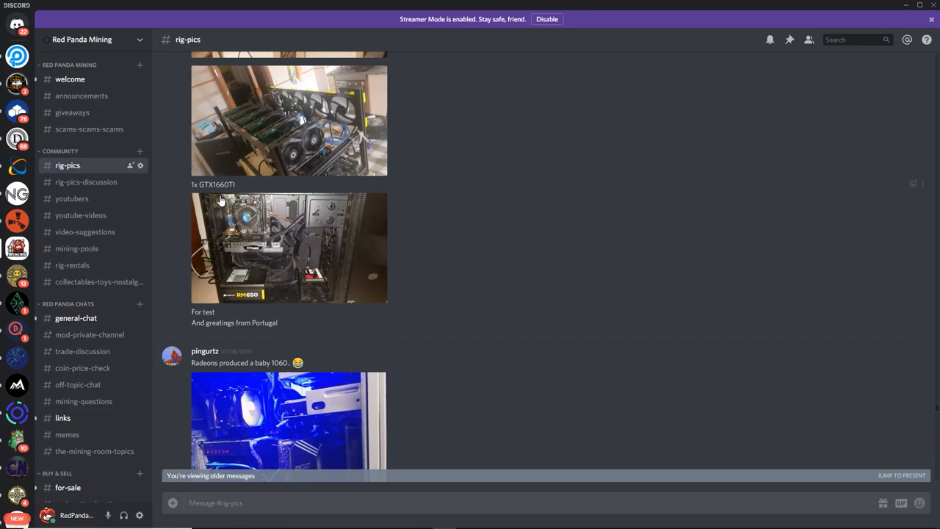
click(288, 247)
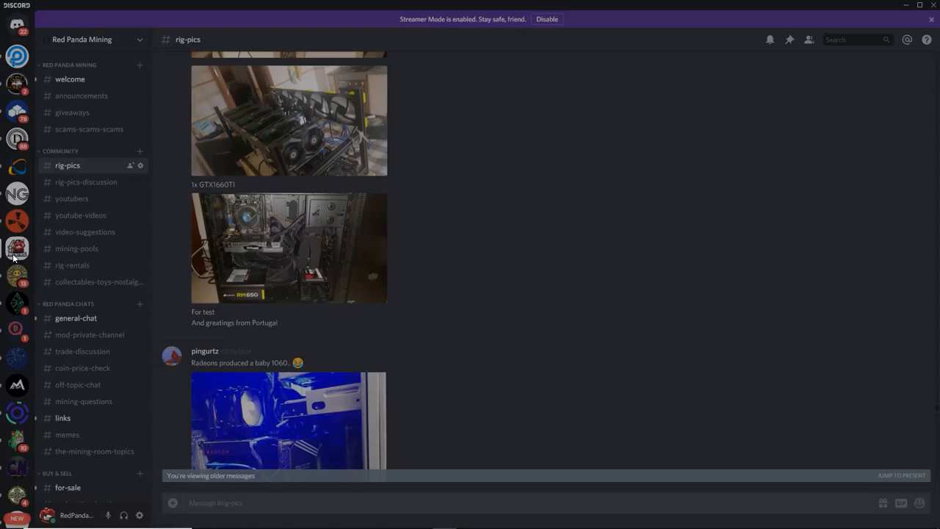
mouse_move(224, 296)
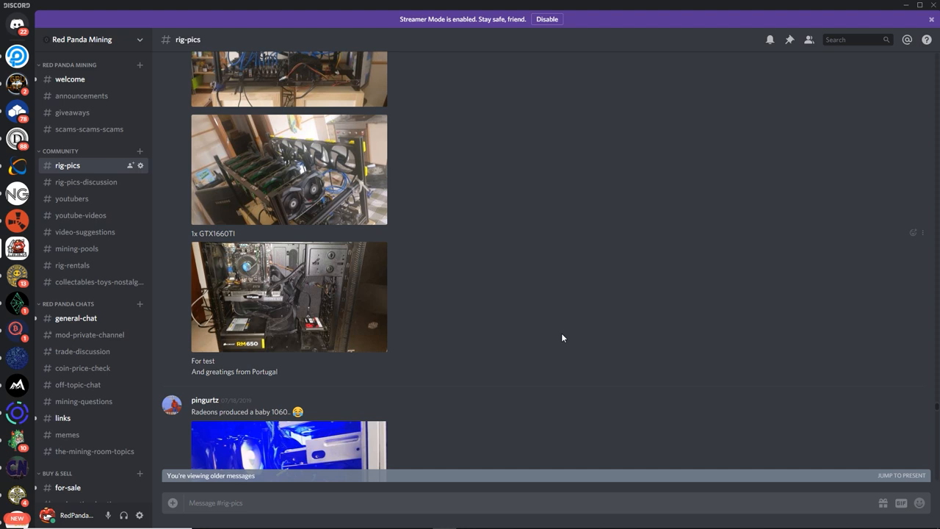
scroll(down, 3)
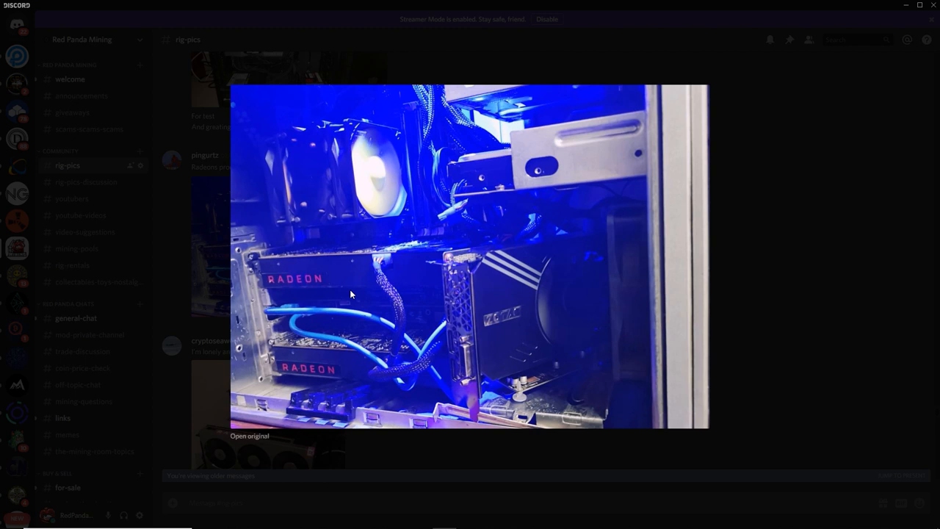
mouse_move(482, 304)
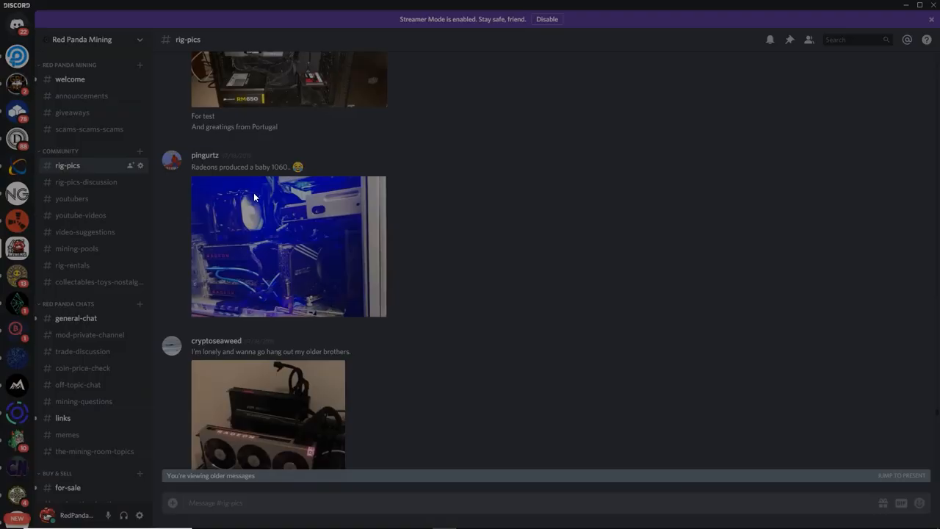
mouse_move(232, 239)
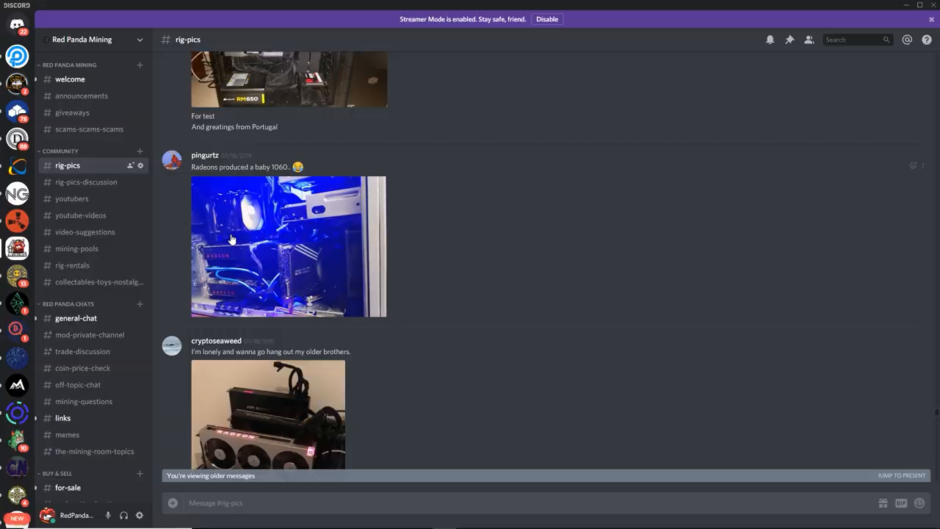
click(287, 247)
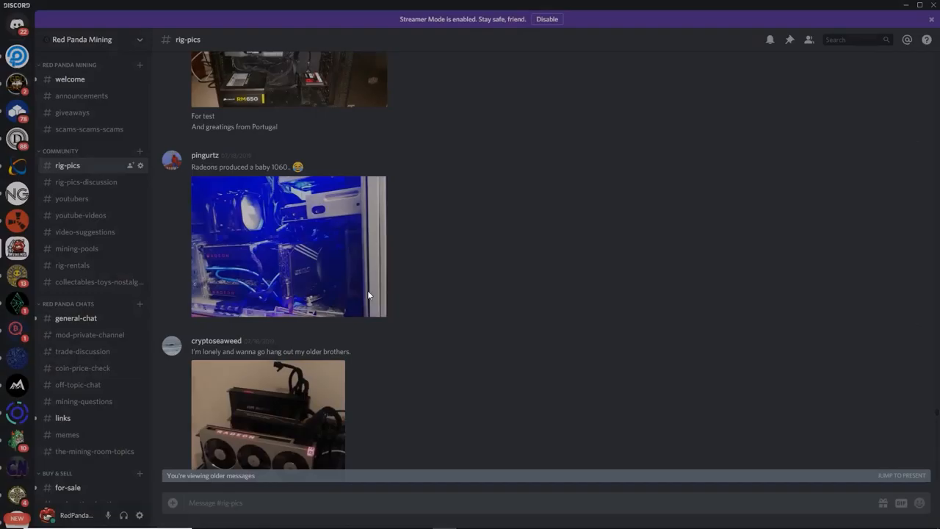
mouse_move(268, 304)
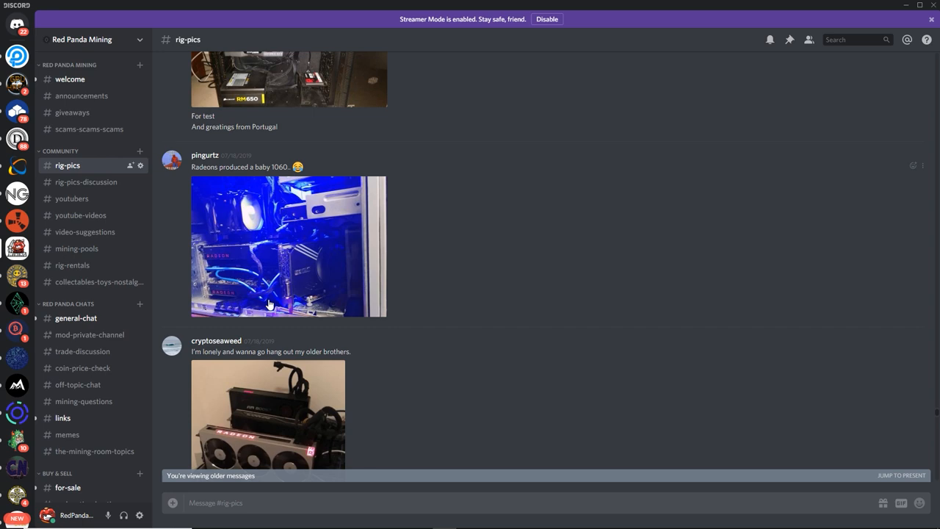
scroll(down, 3)
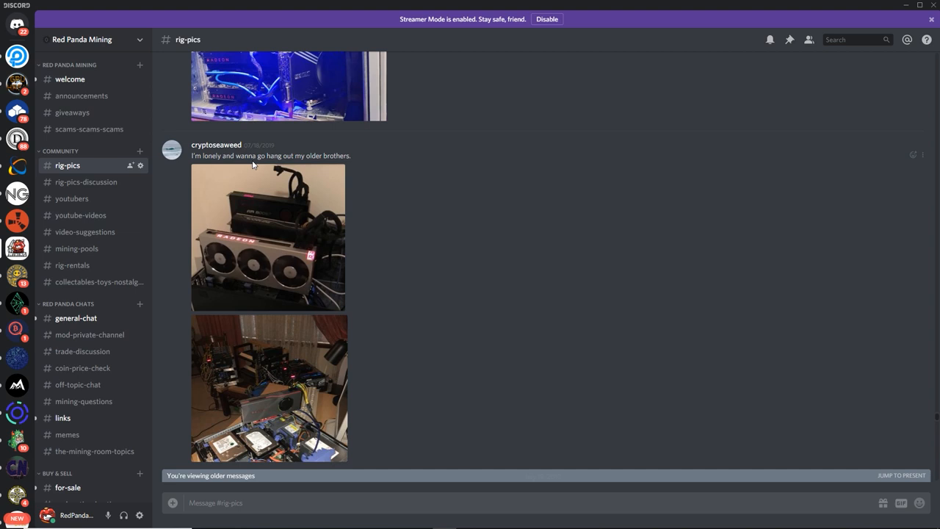
click(268, 238)
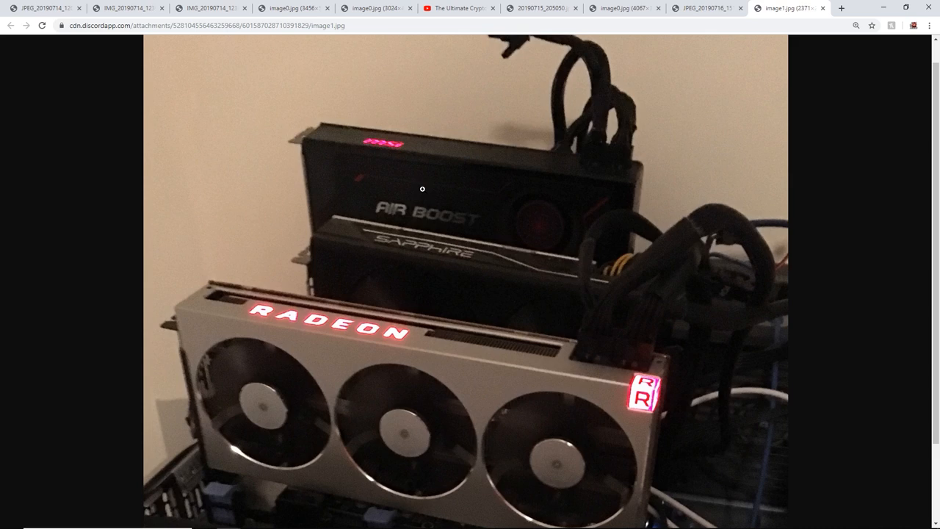
mouse_move(517, 181)
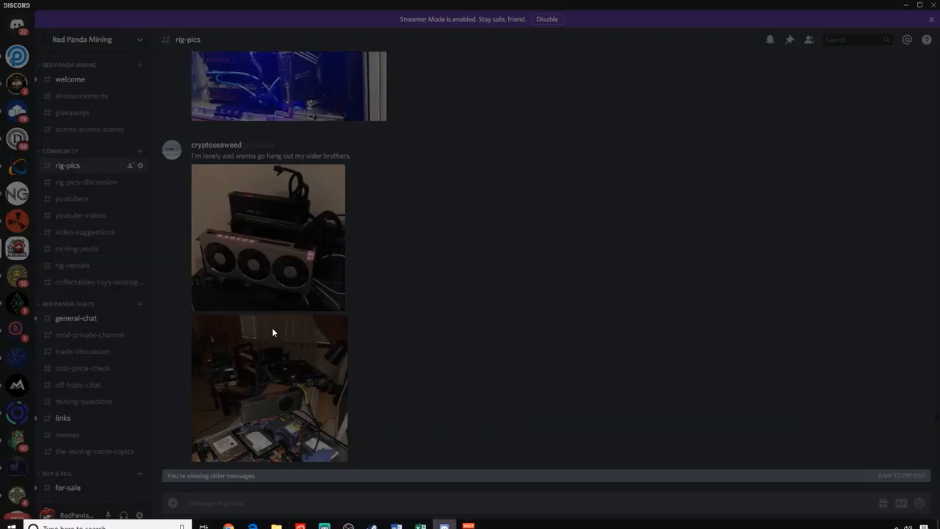
click(268, 388)
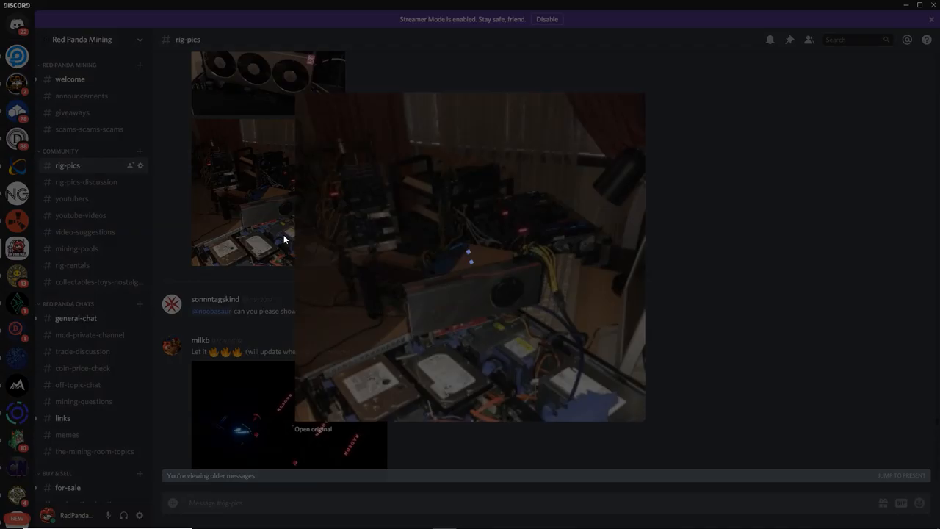
click(313, 429)
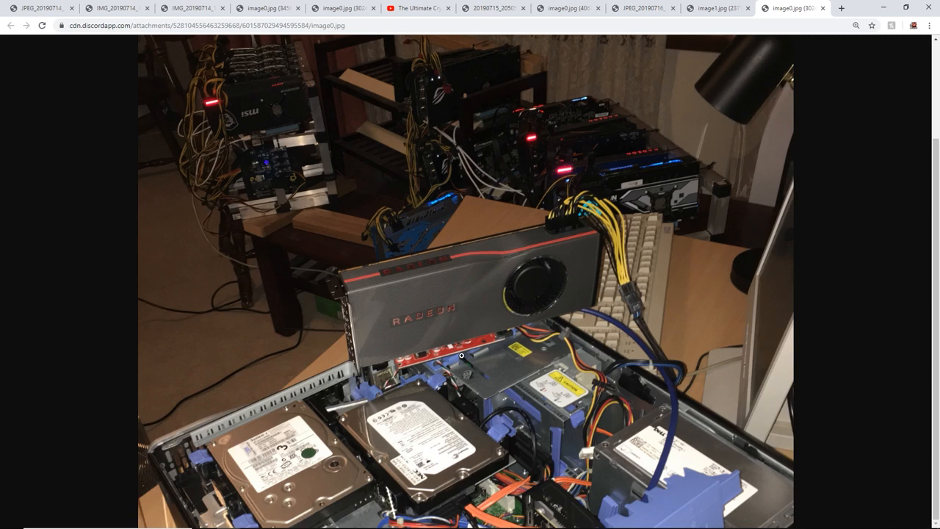
mouse_move(382, 446)
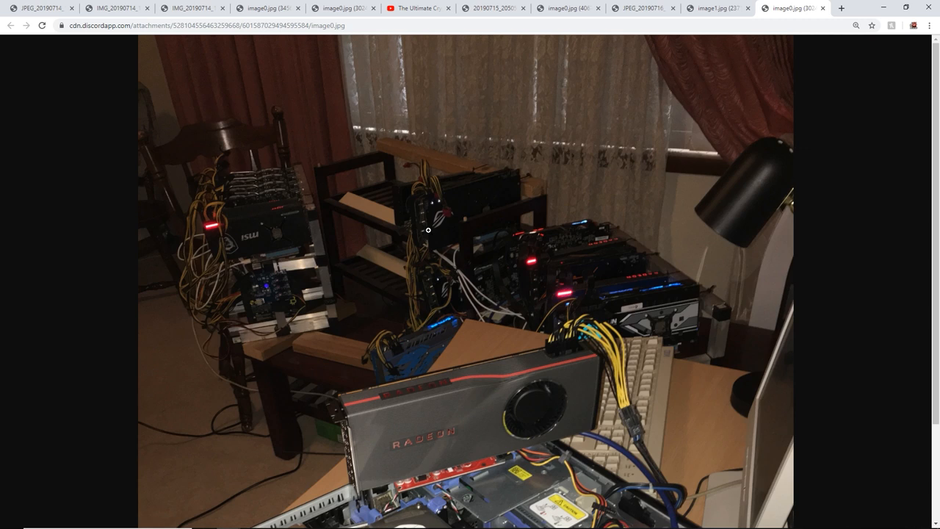
mouse_move(235, 225)
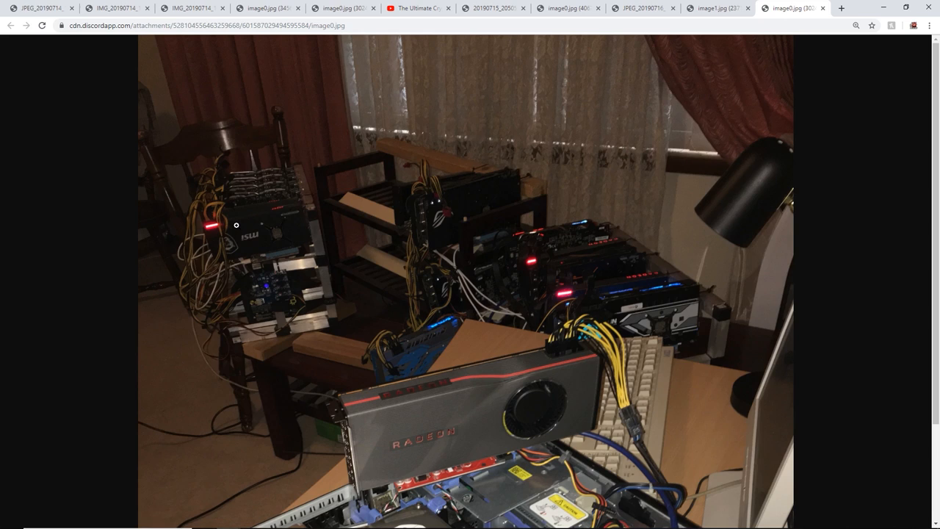
mouse_move(542, 282)
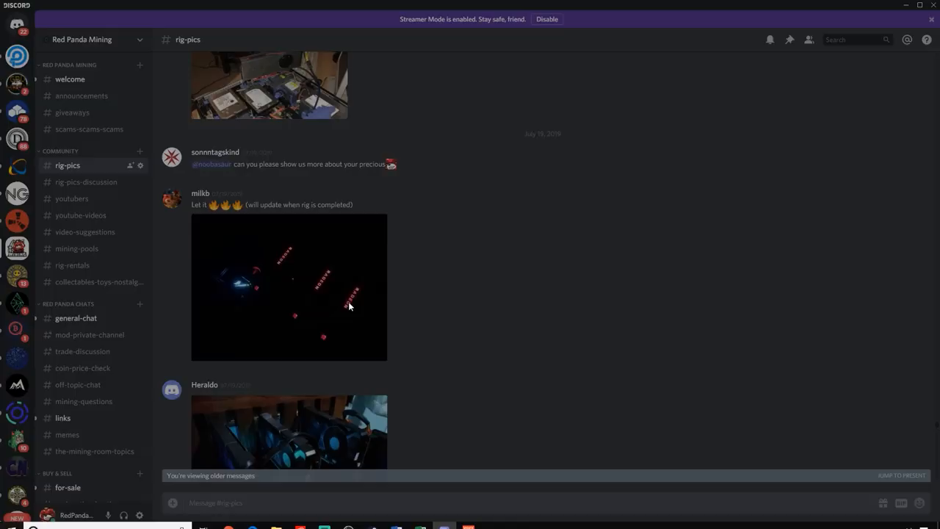
- Show Heraldo's dark rig photo with blue-fanned graphics cards full size in Chrome
click(287, 433)
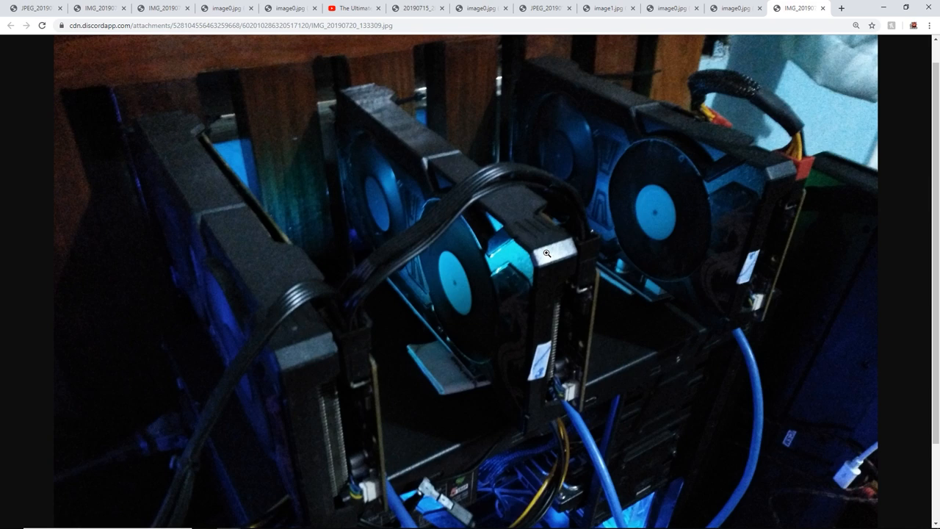
mouse_move(423, 189)
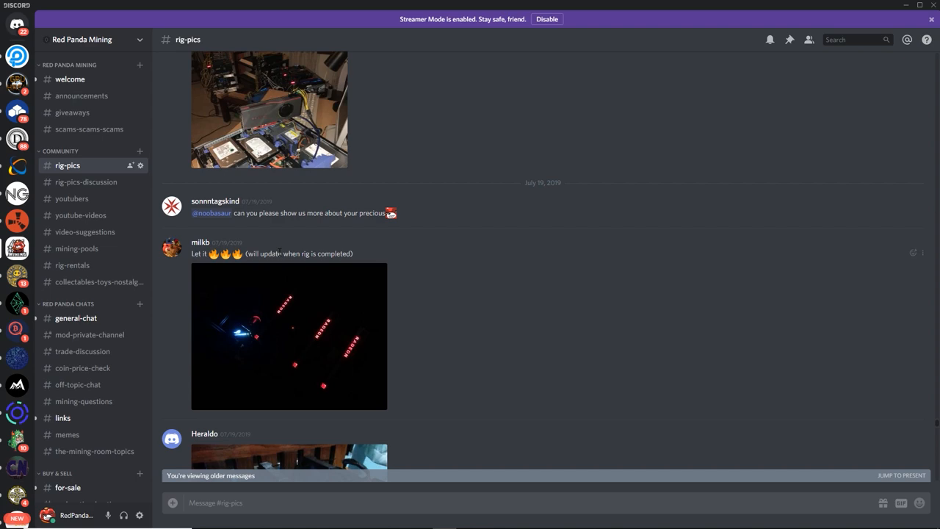
- Back in #rig-pics, move down and enlarge the photo of long shelves of red-and-blue glowing rigs
scroll(down, 3)
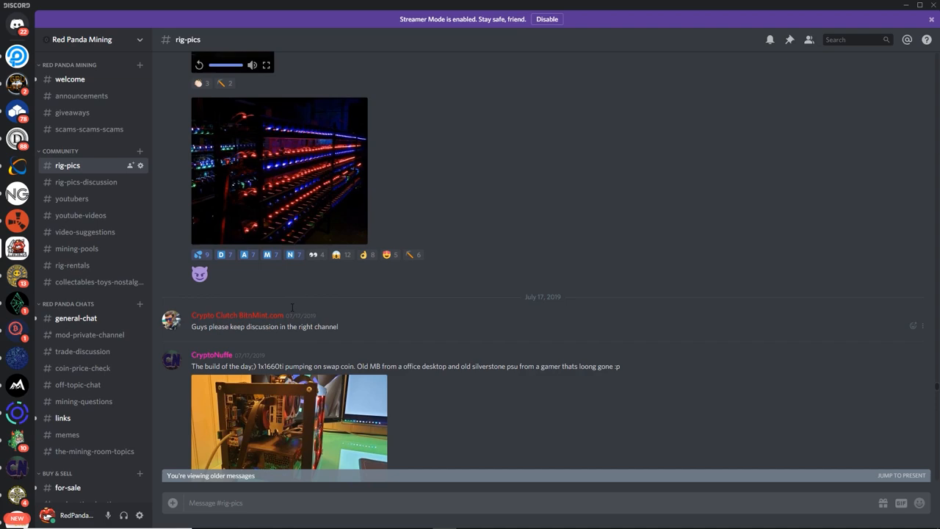
scroll(down, 3)
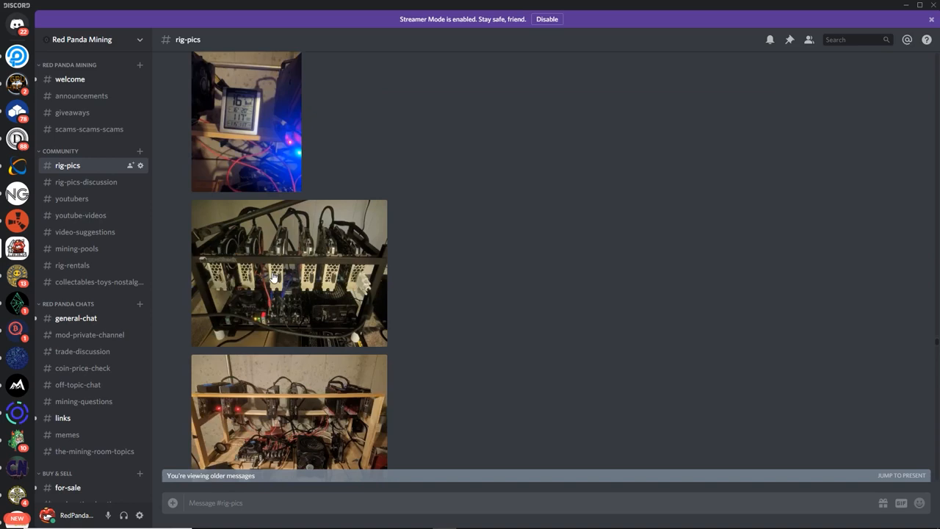
scroll(down, 3)
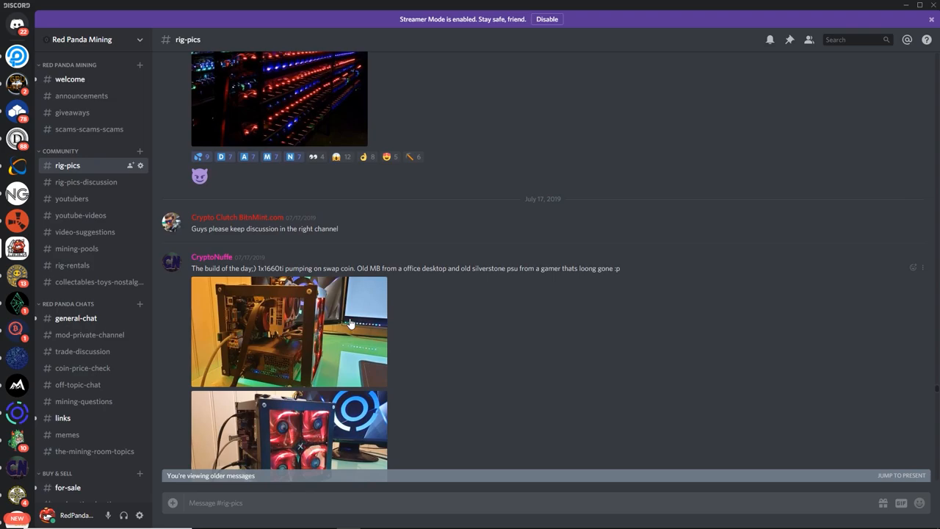
click(279, 100)
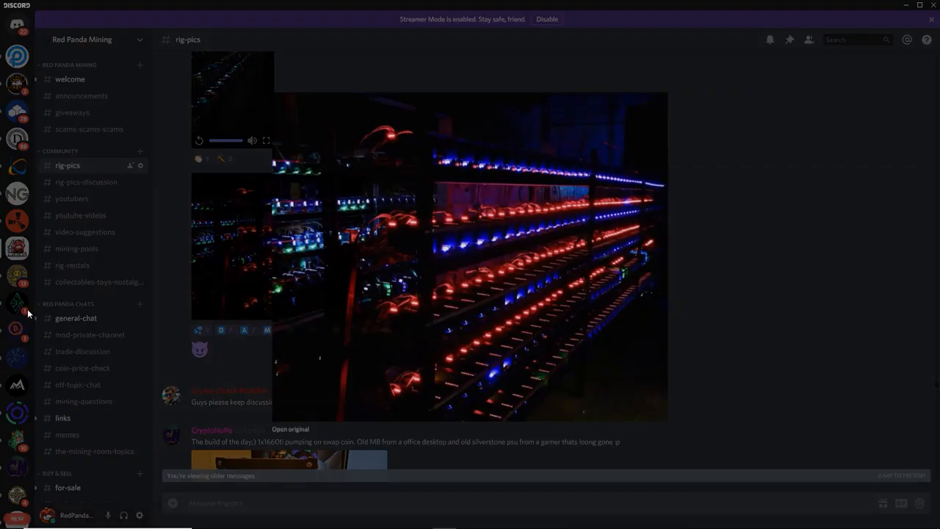